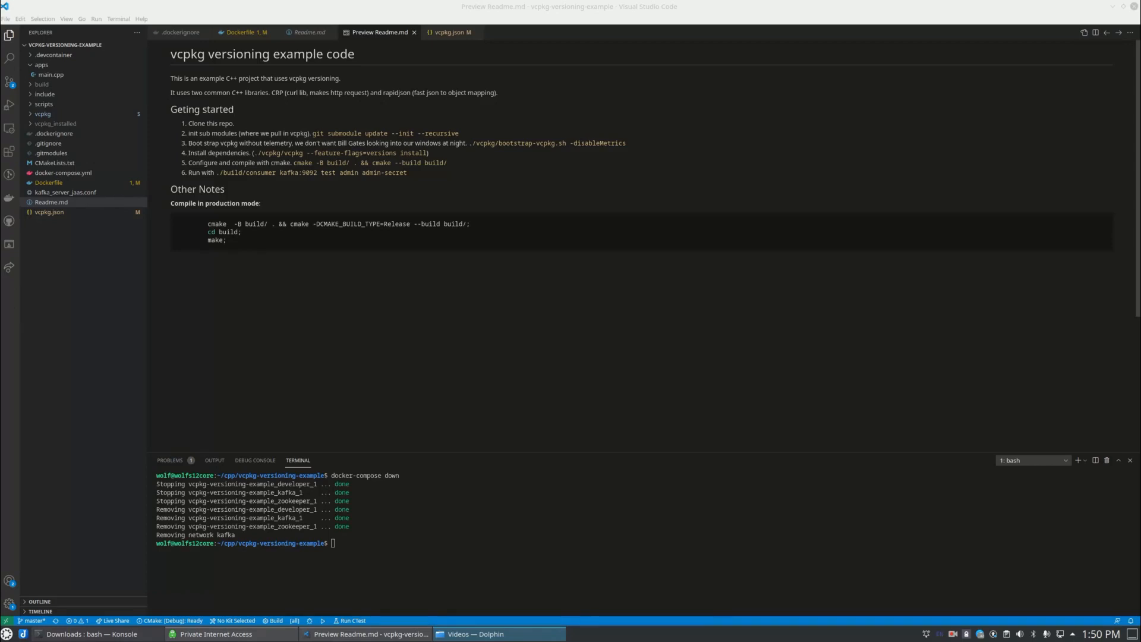
pyautogui.moveTo(315, 337)
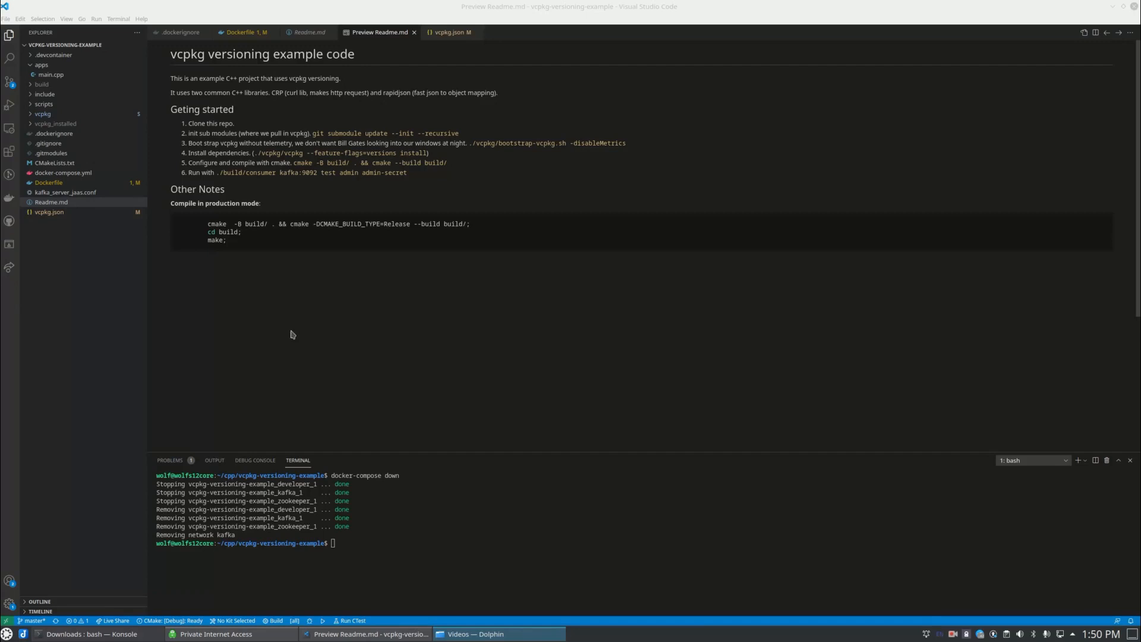
pyautogui.moveTo(243, 303)
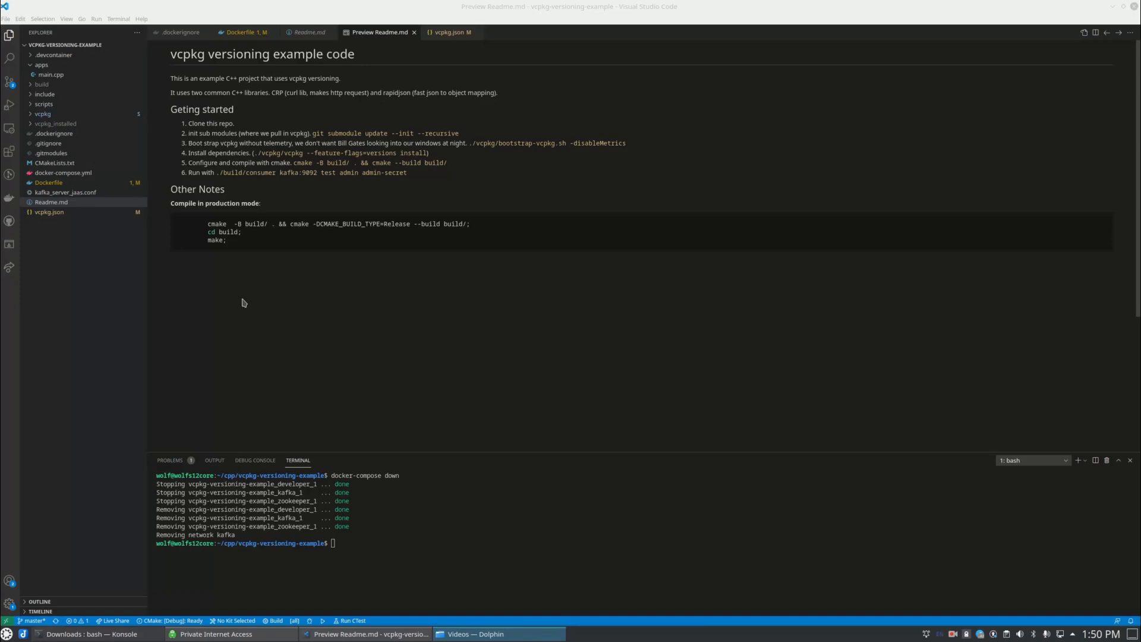
# - Bring up the vcpkg.json manifest listing cpr, rapidjson and librdkafka with version>= constraints
pyautogui.click(49, 211)
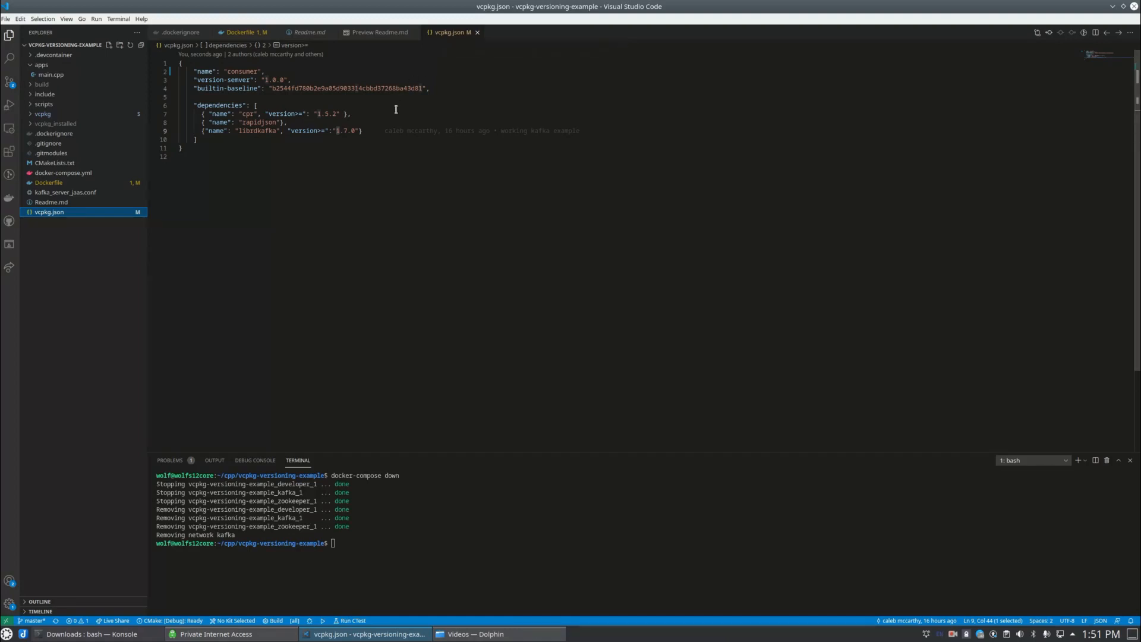
pyautogui.moveTo(265, 118)
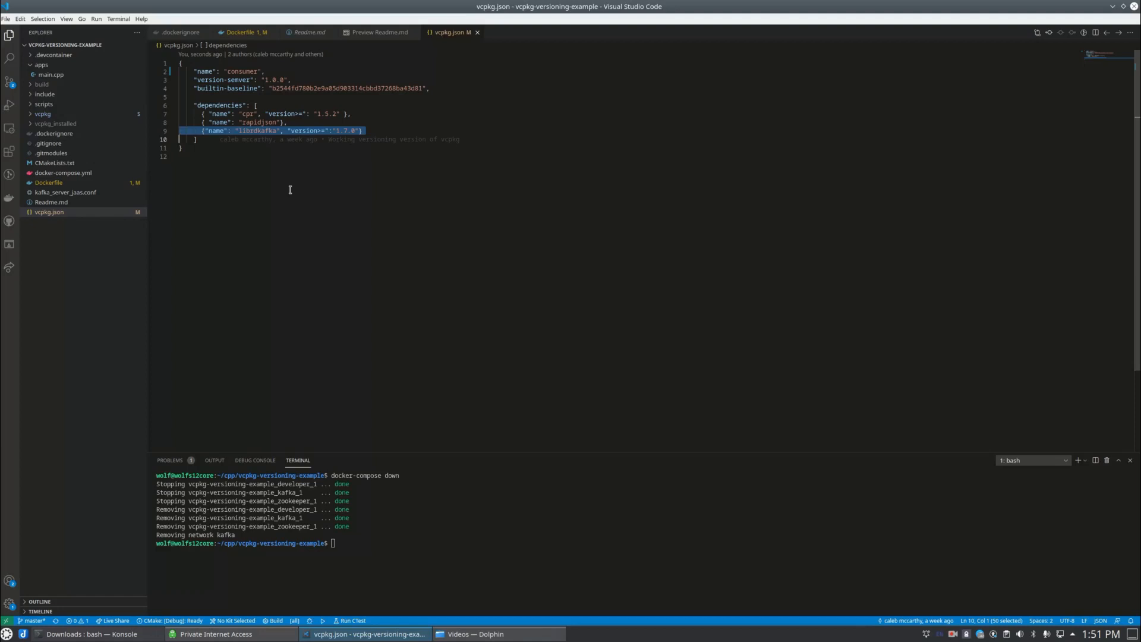
pyautogui.moveTo(280, 143)
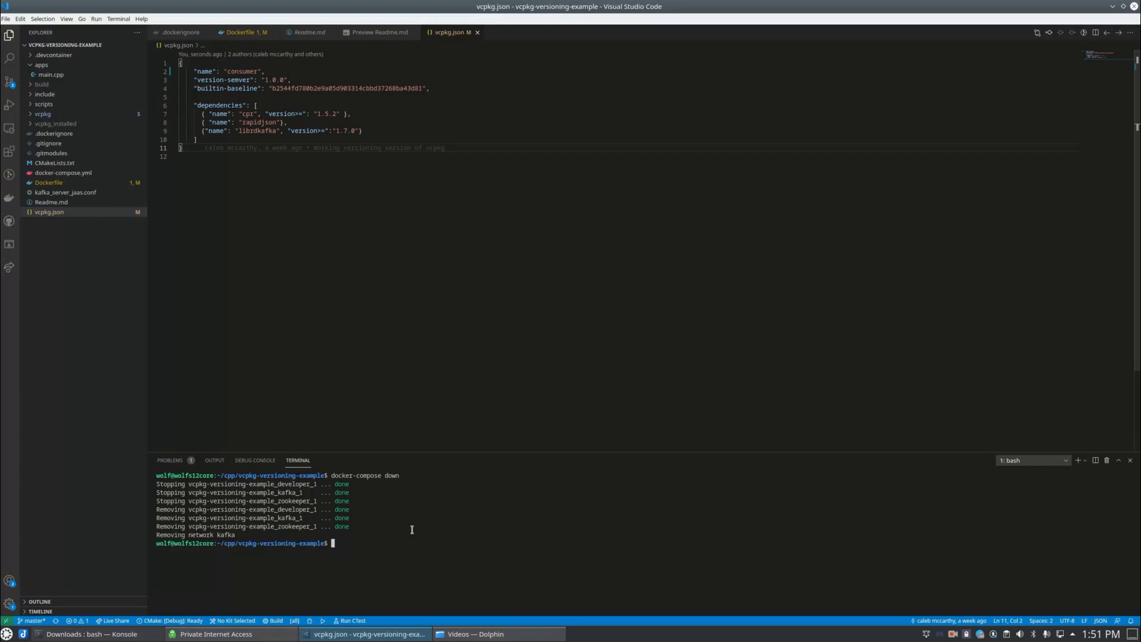
# - Start docker-compose from the terminal before reopening the project in the dev container
pyautogui.write('docker-c')
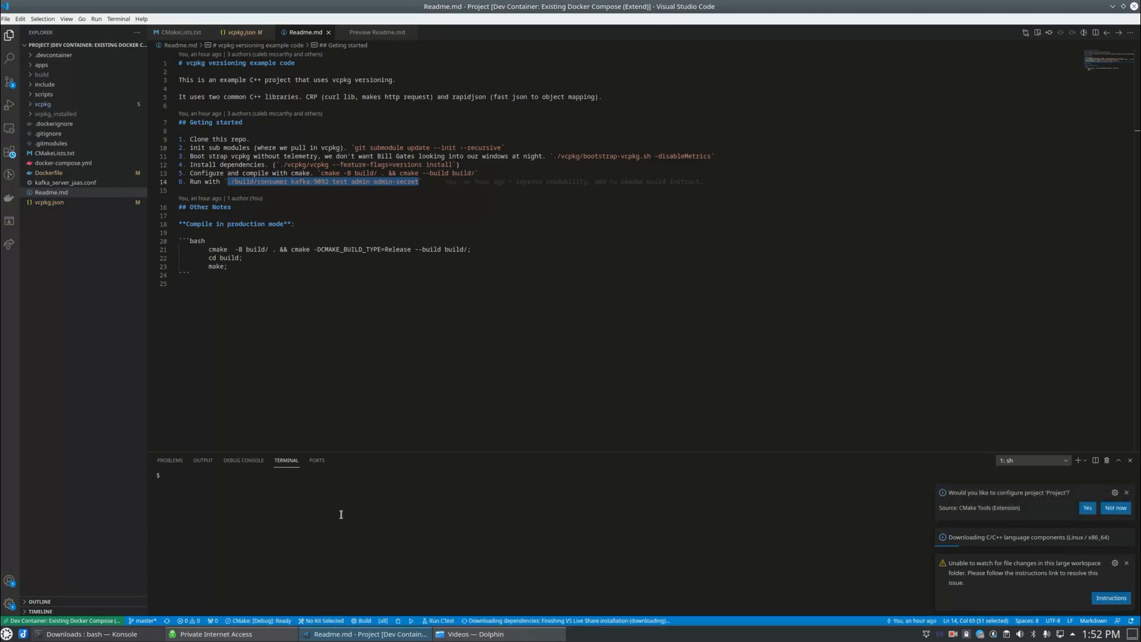
# - Start a new bash terminal inside the container and select the git submodule command in the Readme
pyautogui.click(1083, 460)
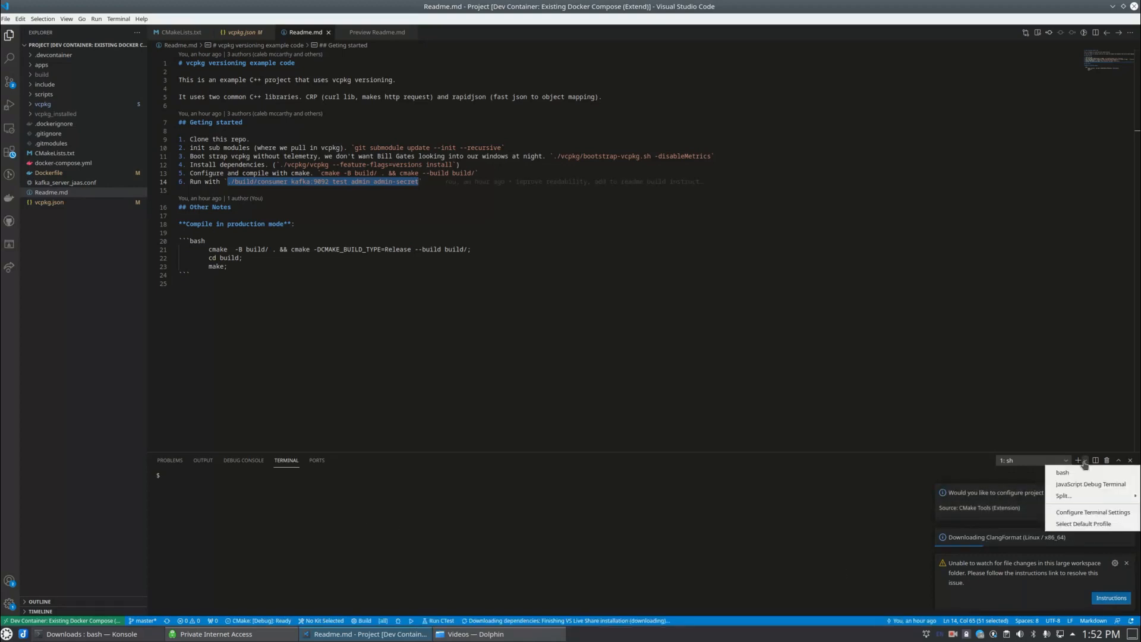
pyautogui.click(1062, 471)
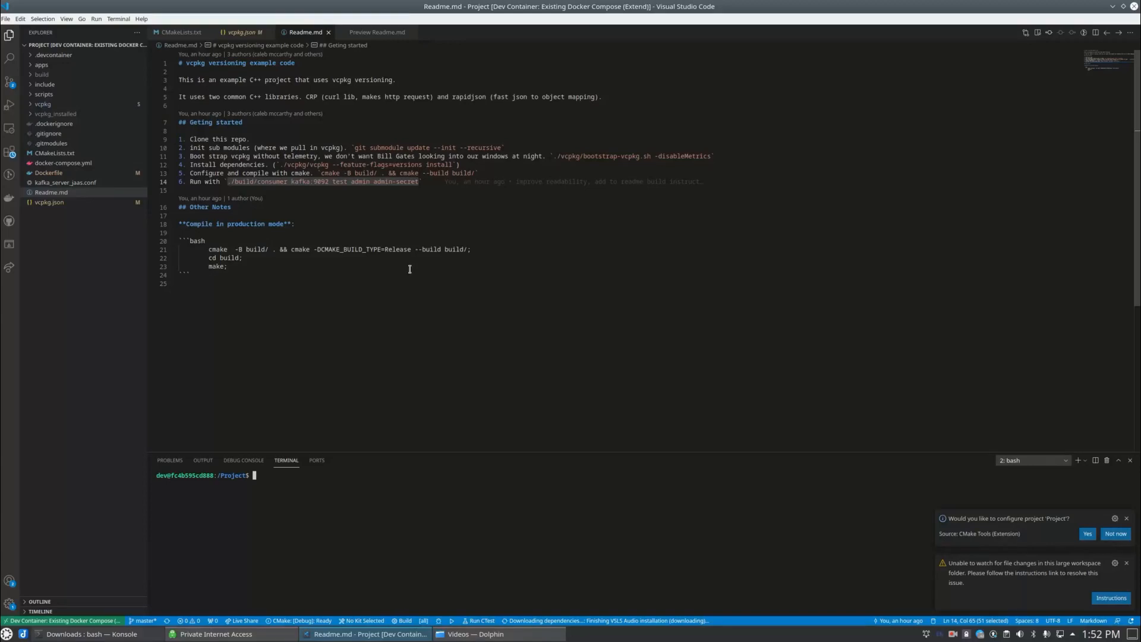
pyautogui.click(357, 146)
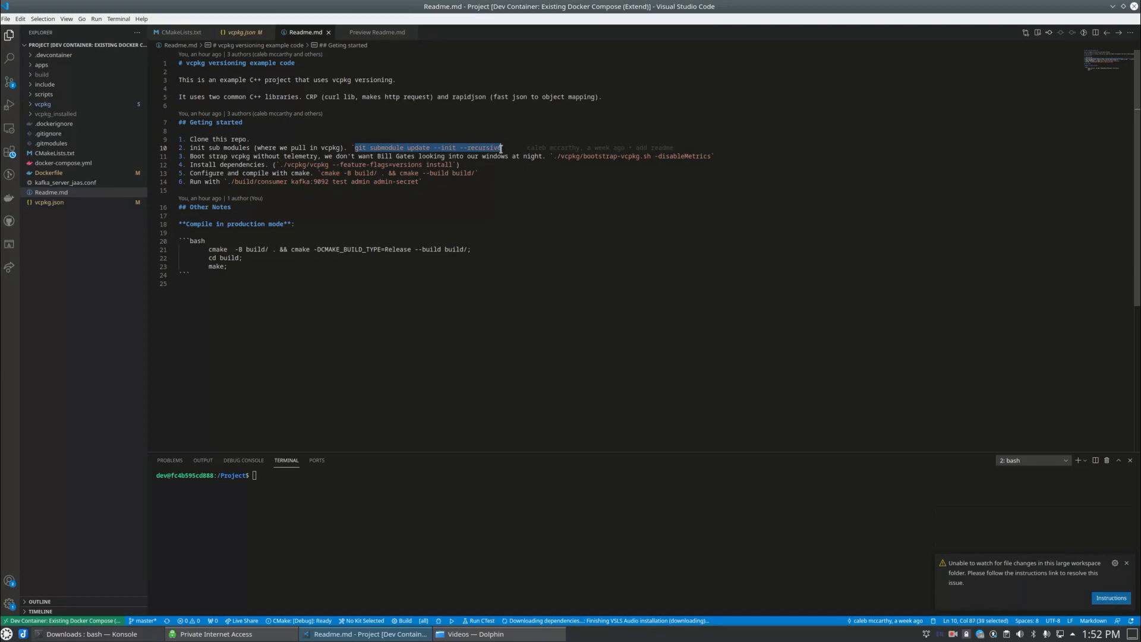
# - Run 'git submodule update --init --recursive' in the container terminal, copied from the Readme
pyautogui.rightClick(500, 148)
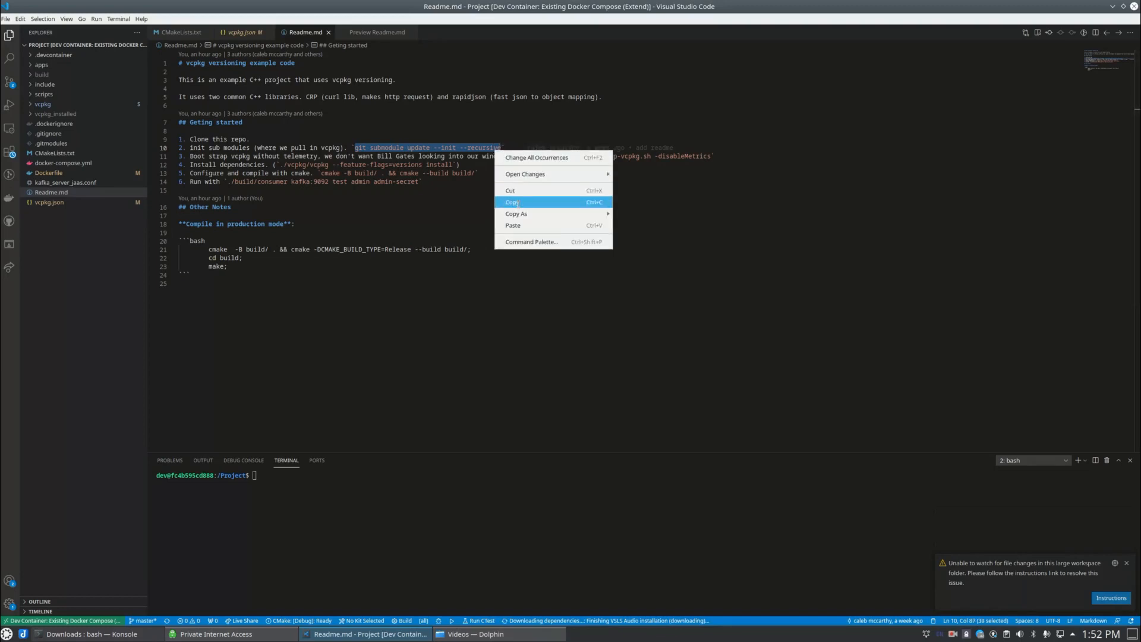
pyautogui.click(512, 202)
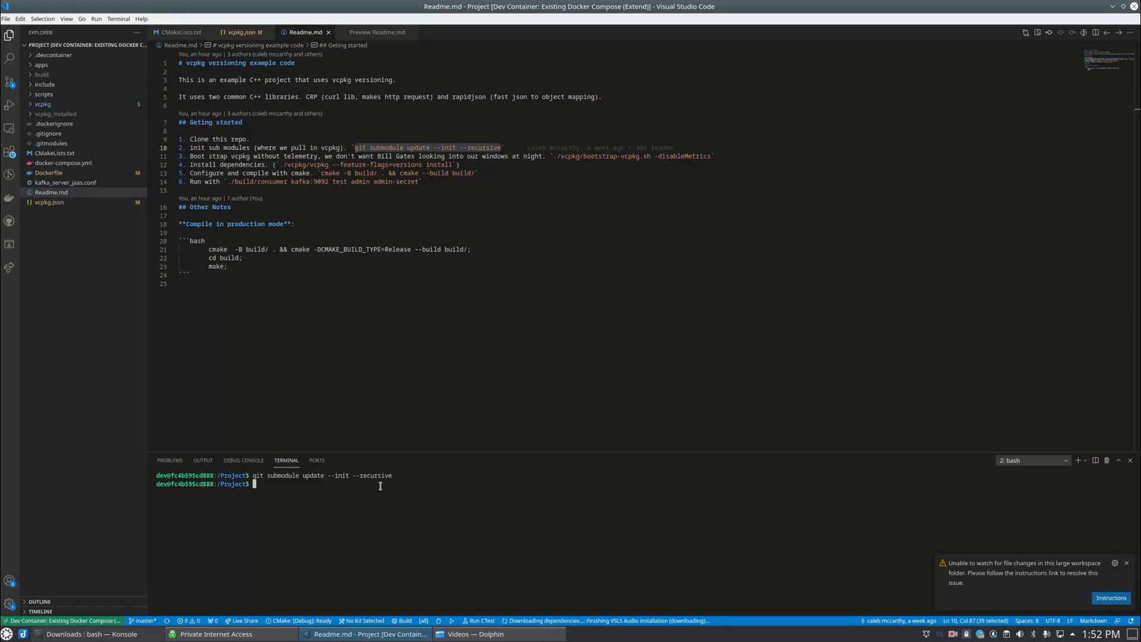
pyautogui.write('git submodule update --init --recursive')
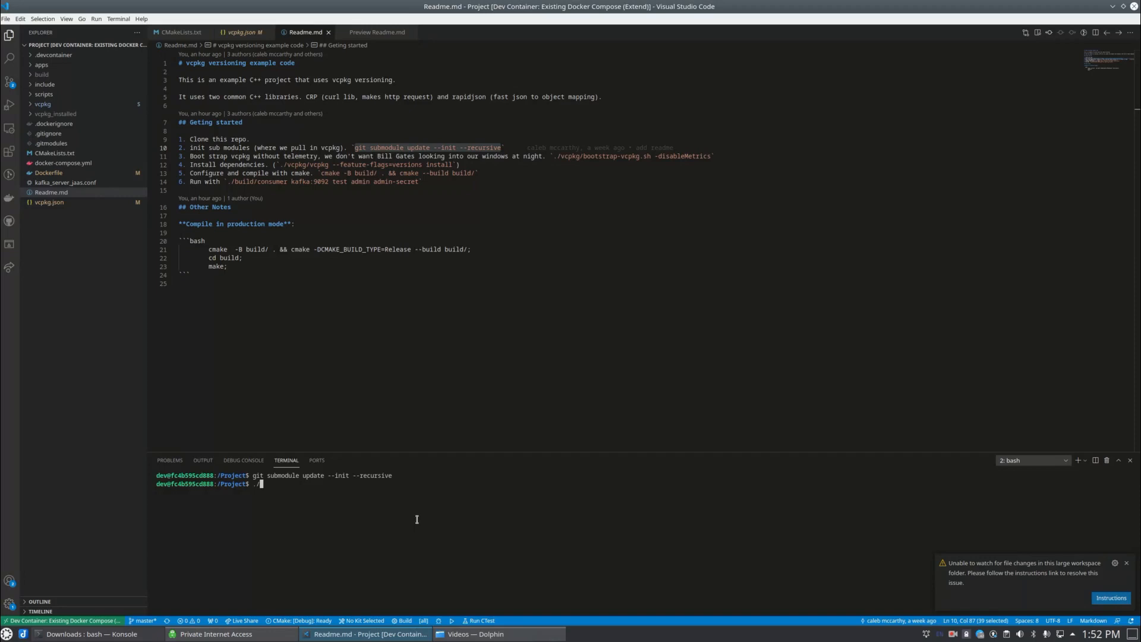
# - Enter the ./vcpkg/bootstrap-vcpkg.sh command in the container terminal, fixing a typo in the path
pyautogui.write('./vcpkg')
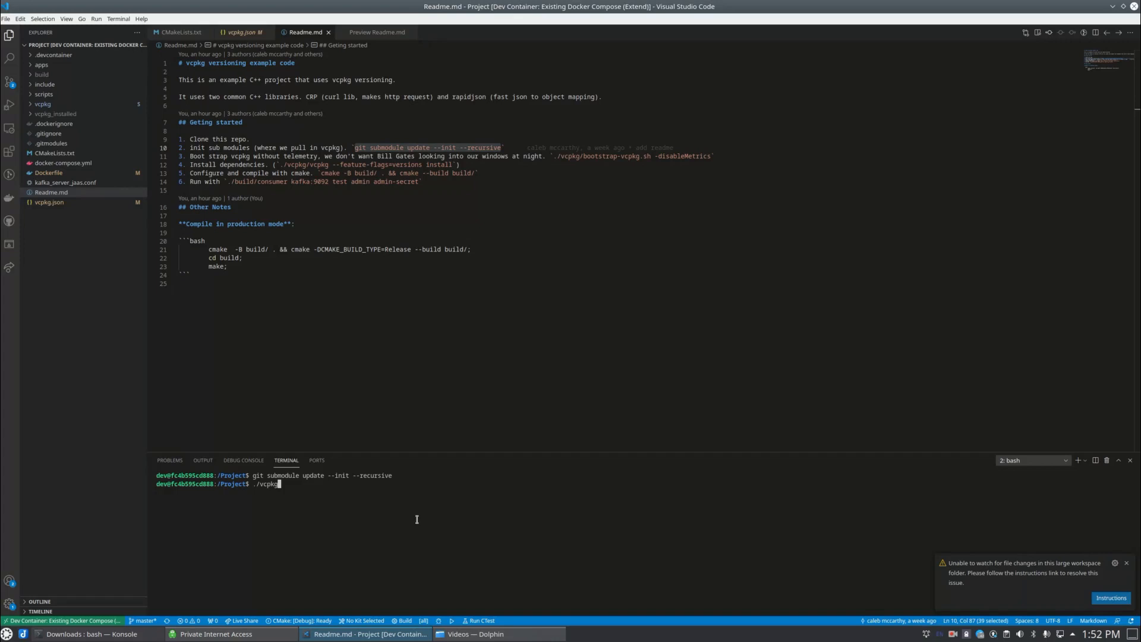
pyautogui.write('/vc')
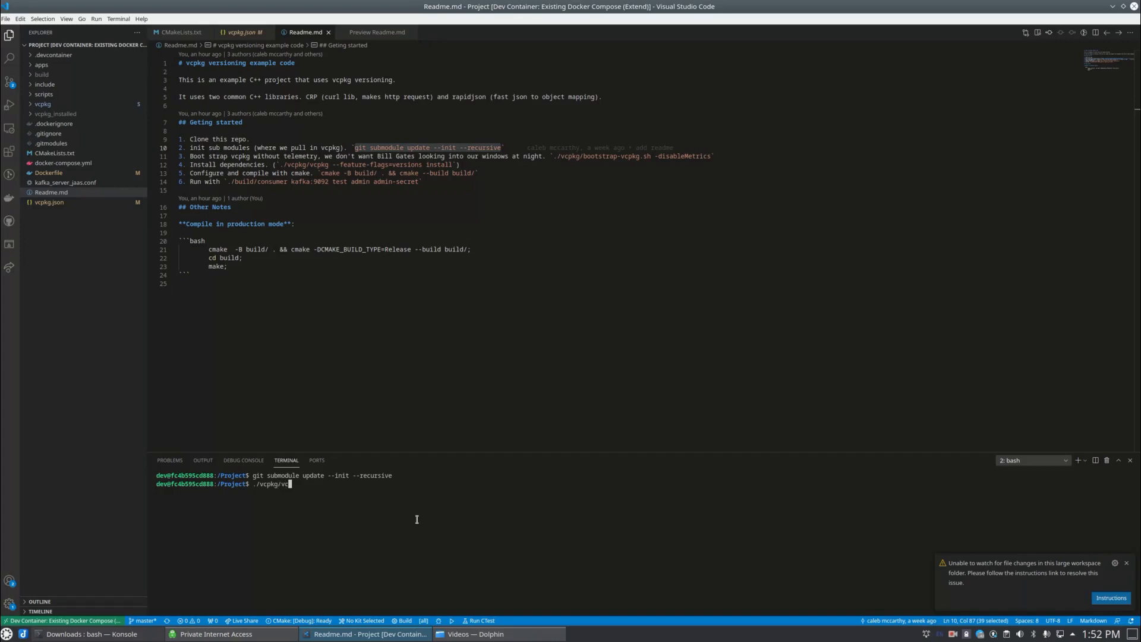
pyautogui.write('kpg')
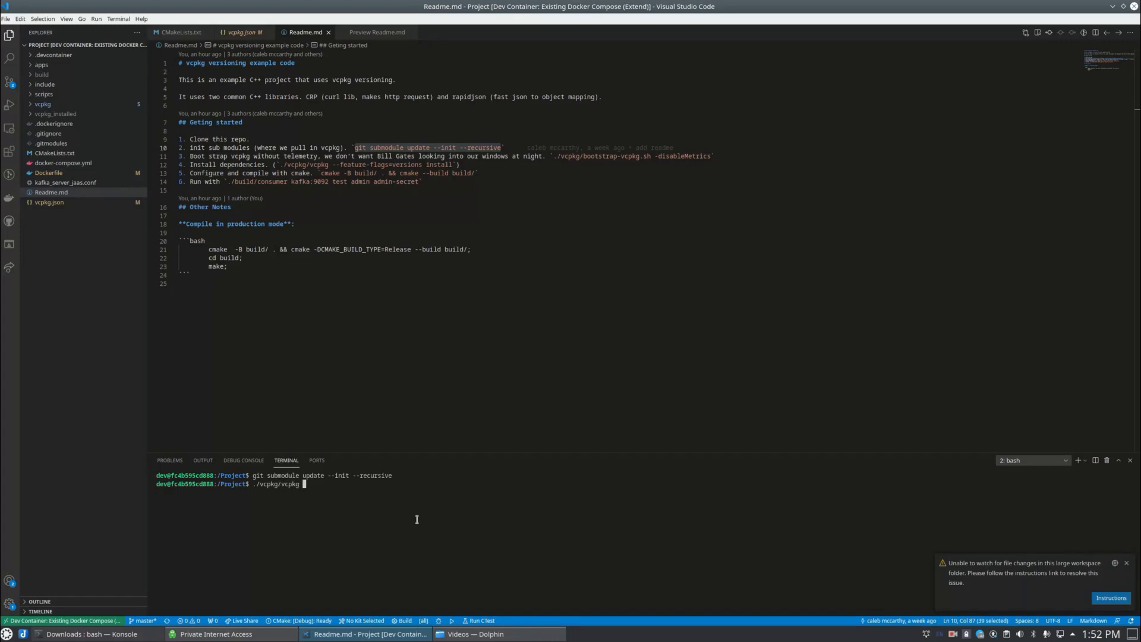
pyautogui.press('BackSpace')
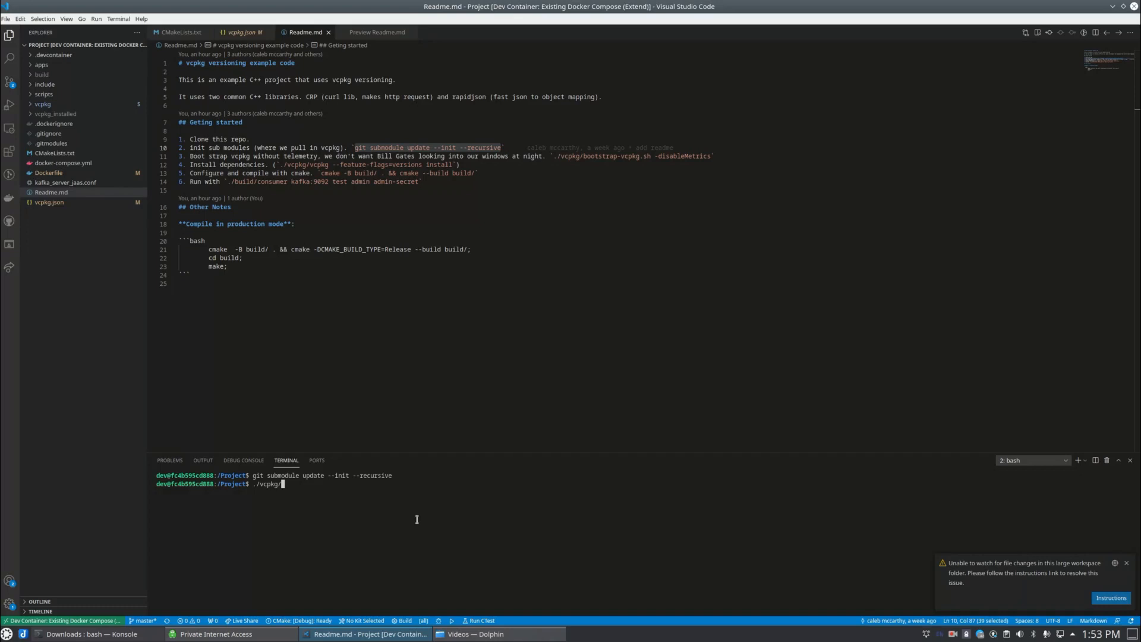
pyautogui.write('bootstrap-vcpkg.sh')
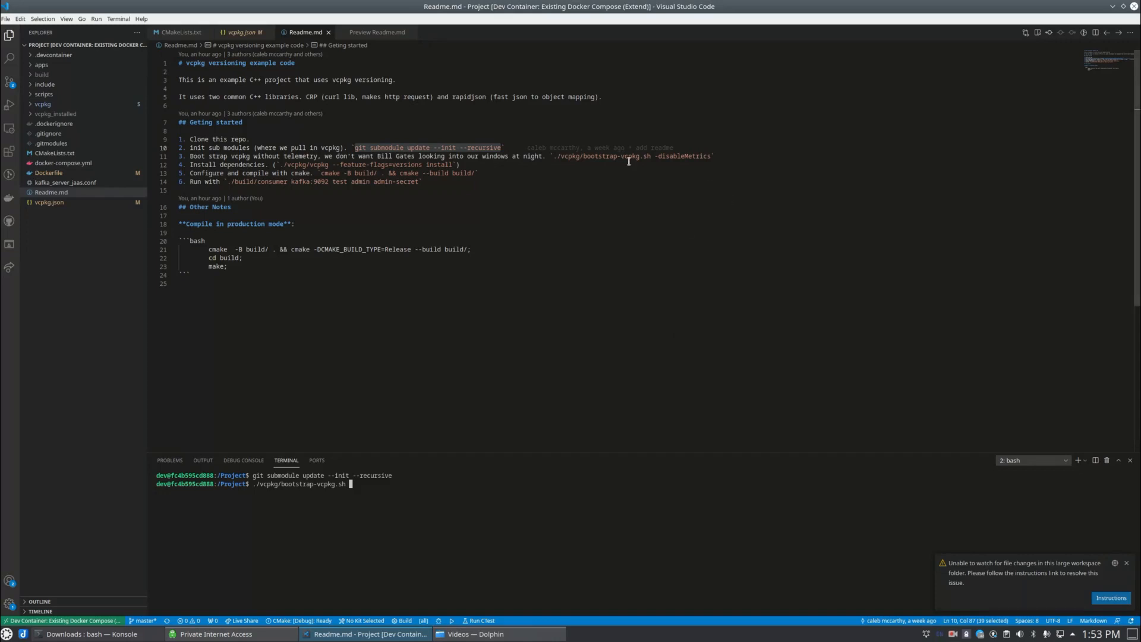
# - Run the bootstrap with the -disableMetrics flag copied from the Readme, then view CMakeLists.txt
pyautogui.doubleClick(683, 155)
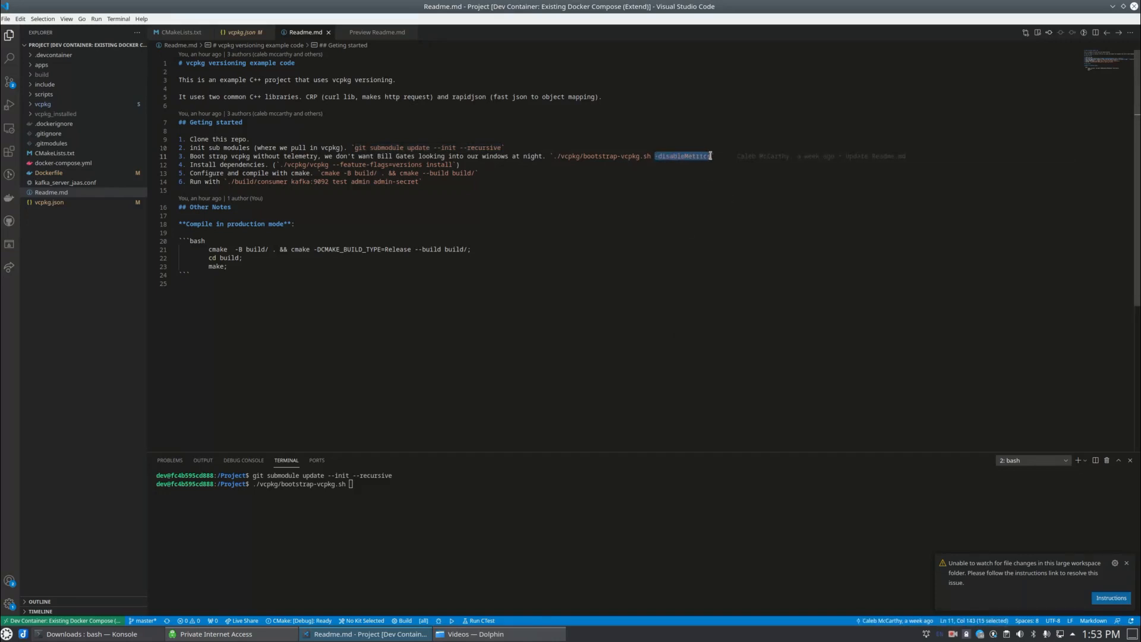
pyautogui.rightClick(711, 156)
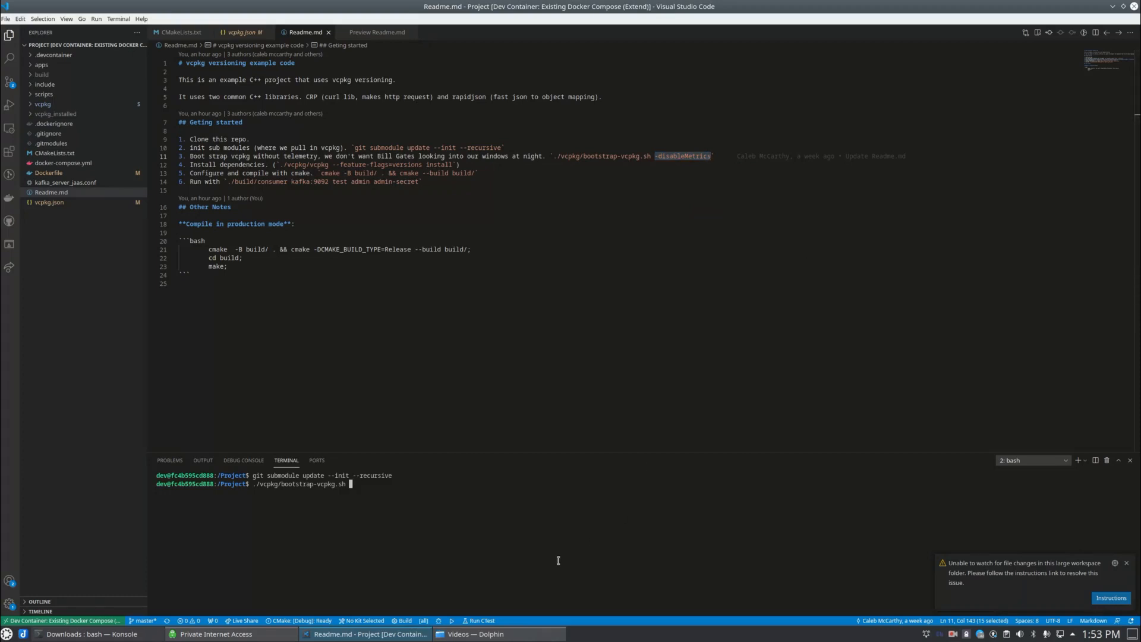
pyautogui.write('-disableMetrics')
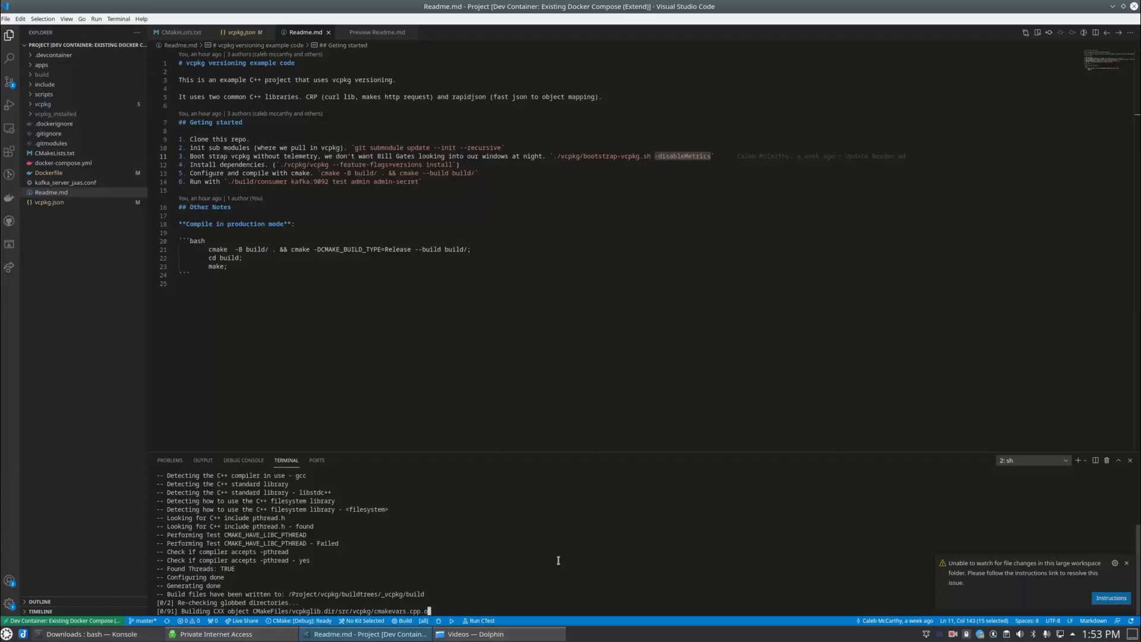
pyautogui.click(181, 32)
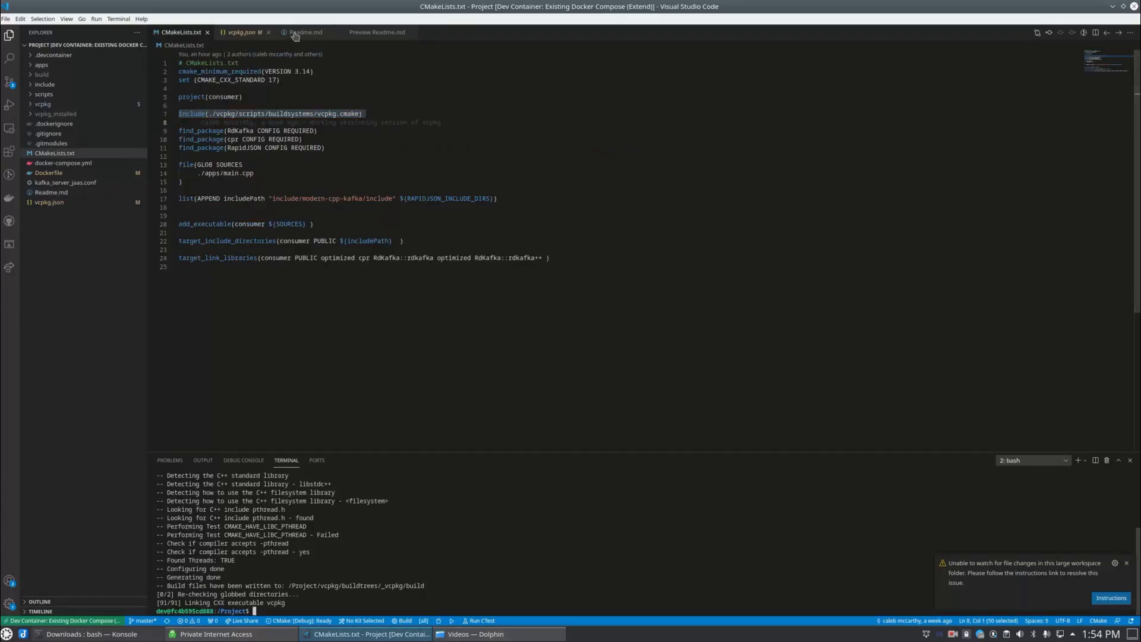
# - Run './vcpkg/vcpkg --feature-flags=versions install' in the container, copied from the Readme
pyautogui.click(306, 32)
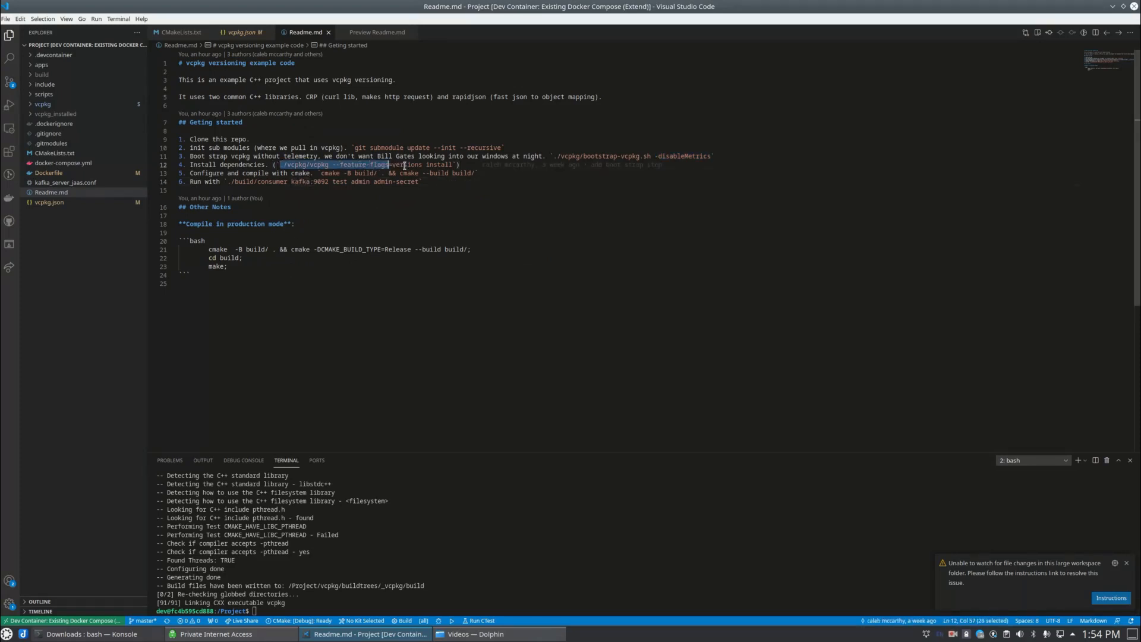
pyautogui.moveTo(389, 164); pyautogui.dragTo(451, 164)
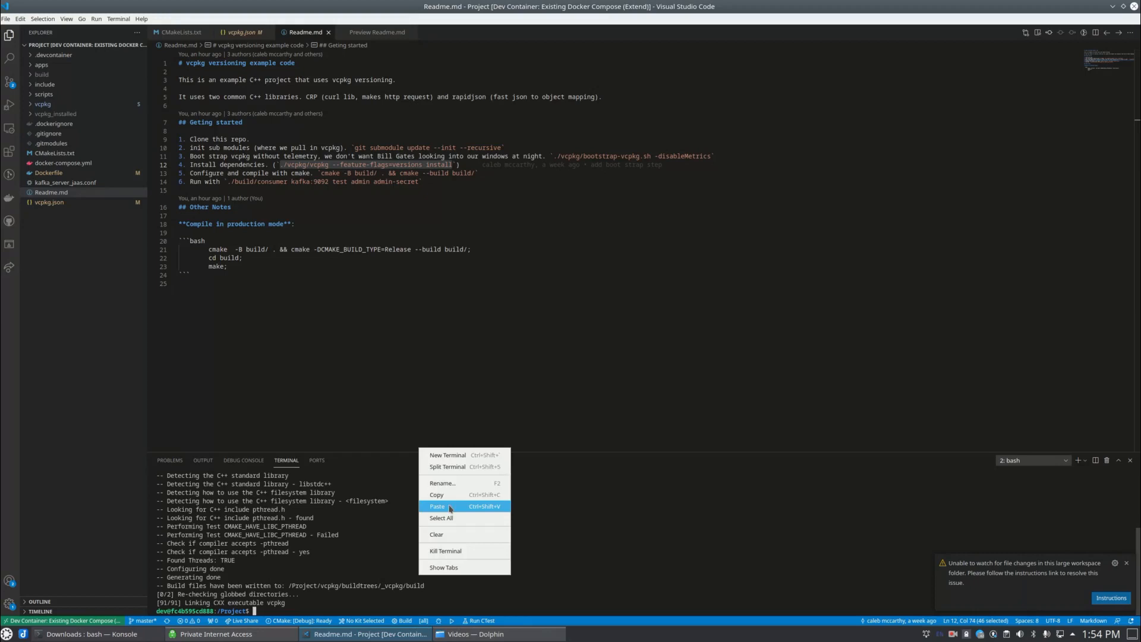
pyautogui.click(438, 506)
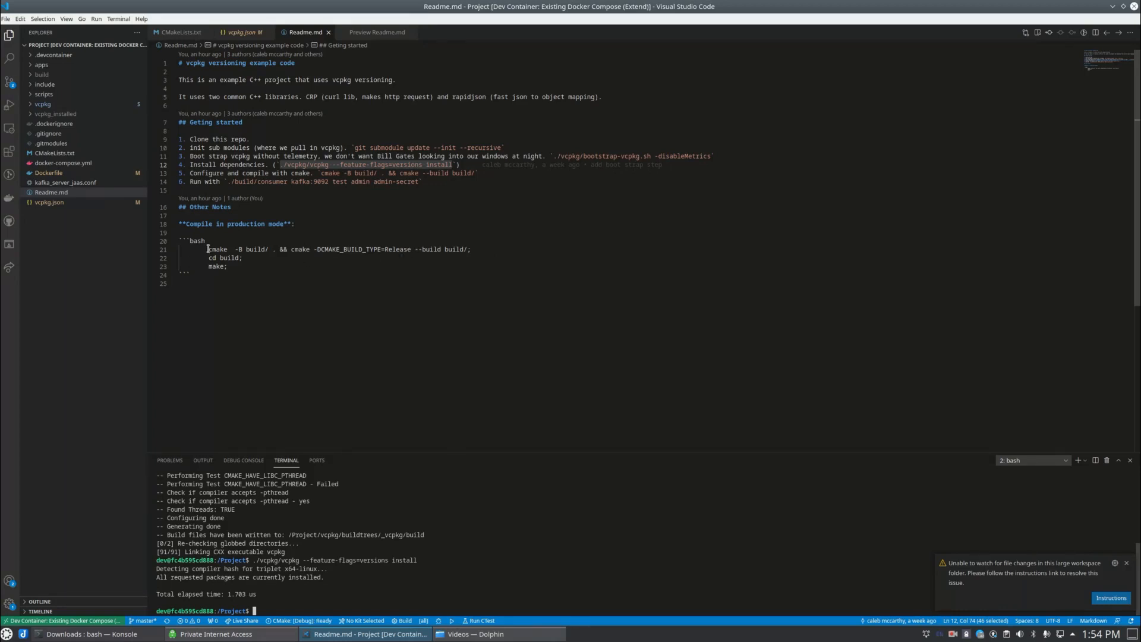
# - Run 'cmake -B build/' in the terminal, then 'make -DCMAKE_BUILD_TYPE=Release --build build/'
pyautogui.rightClick(240, 249)
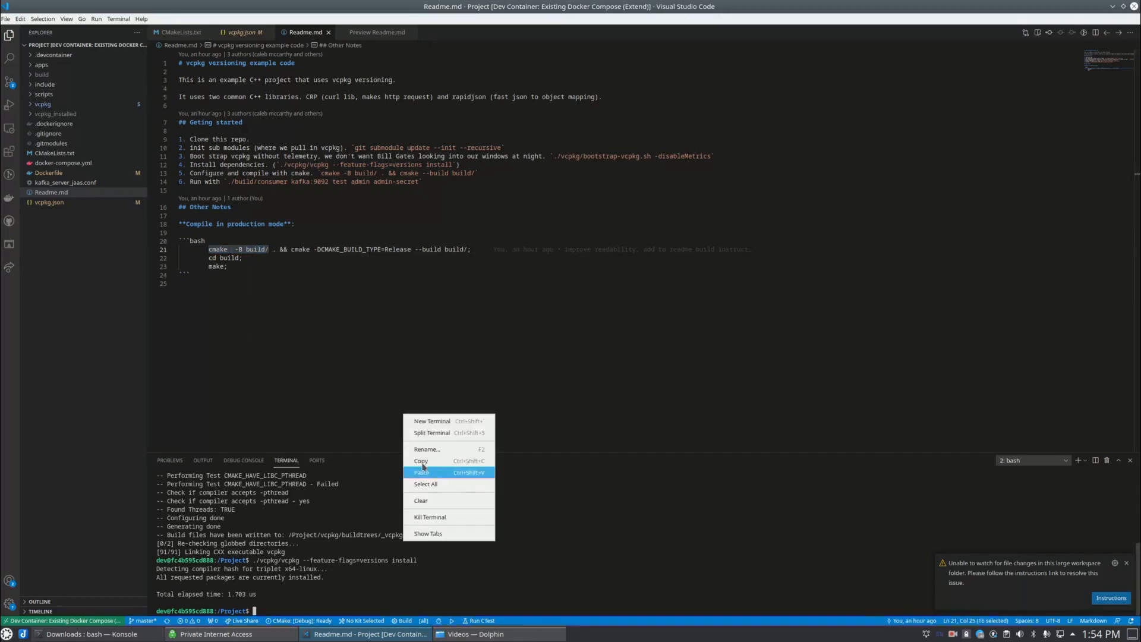
pyautogui.click(421, 471)
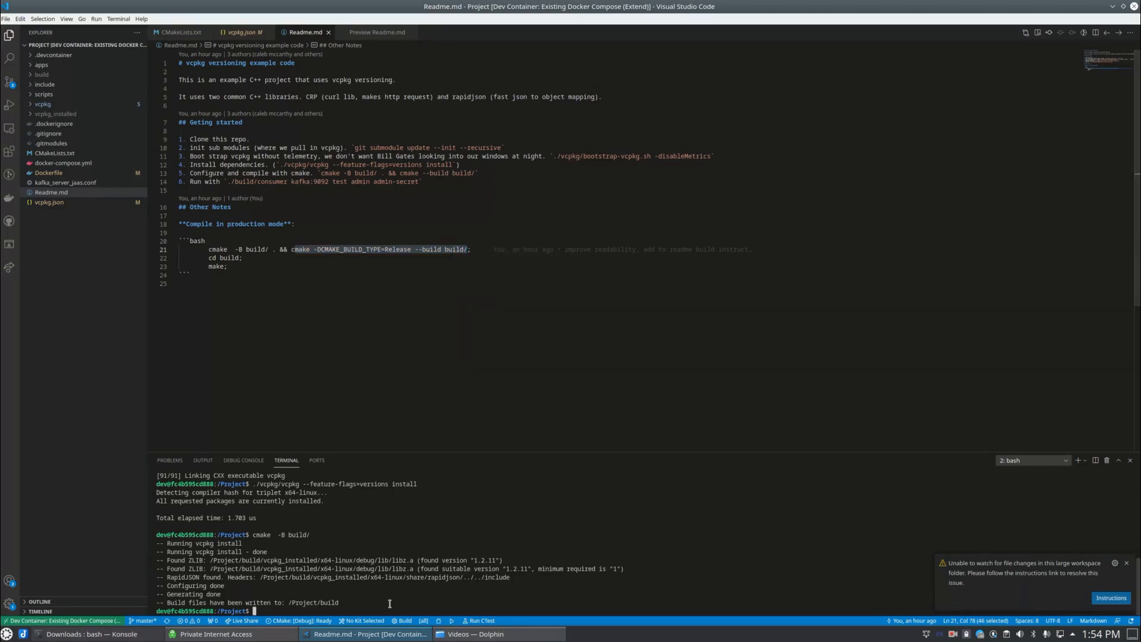
pyautogui.write('make -DCMAKE_BUILD_TYPE=Release --build build/')
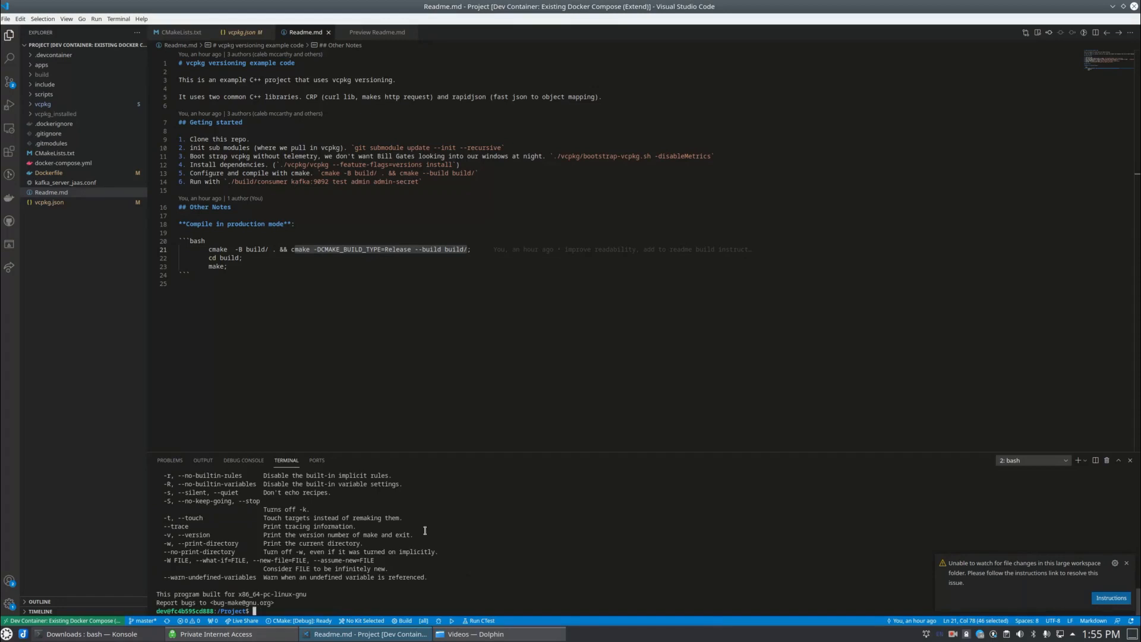
# - Run 'cd build/', 'make' and 'ls' to build the consumer target and list the build outputs
pyautogui.write('cd build/')
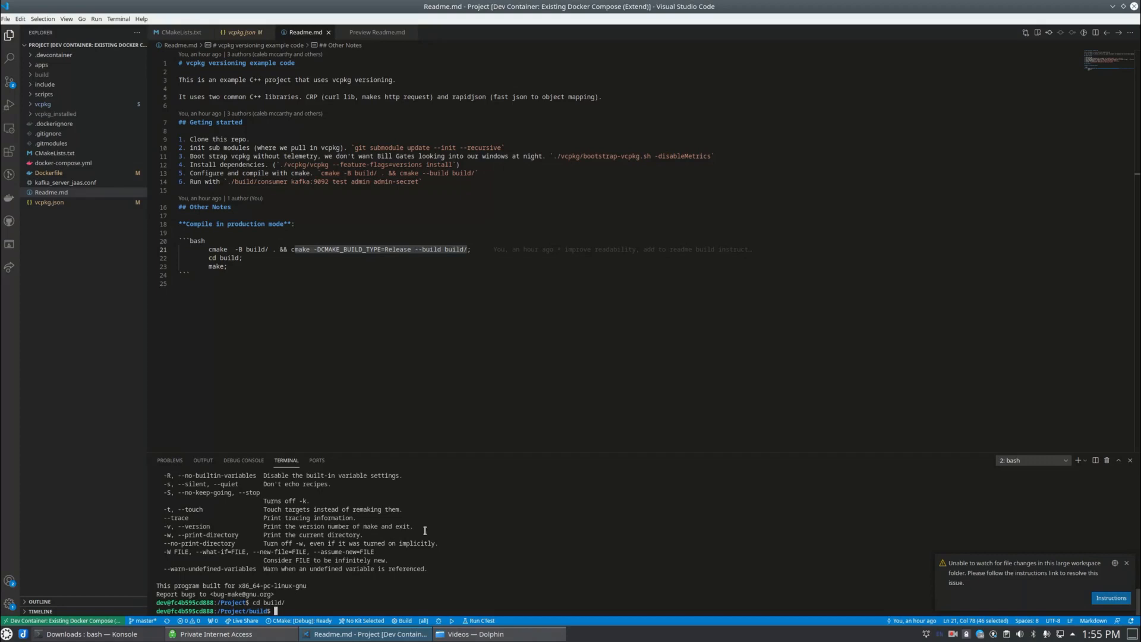
pyautogui.write('make')
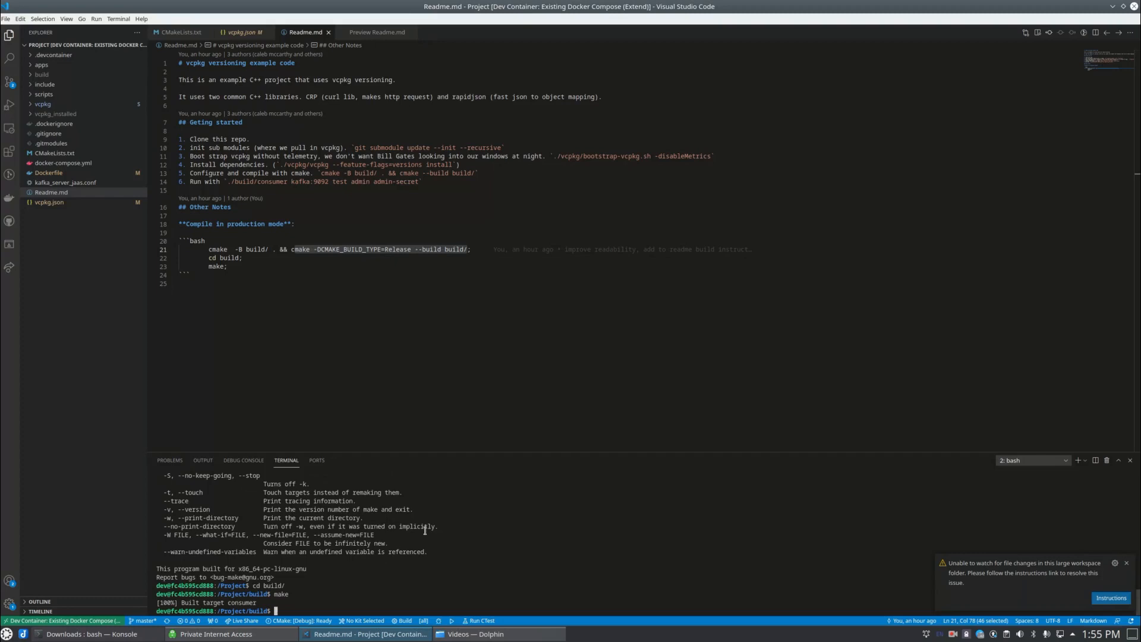
pyautogui.write('ls')
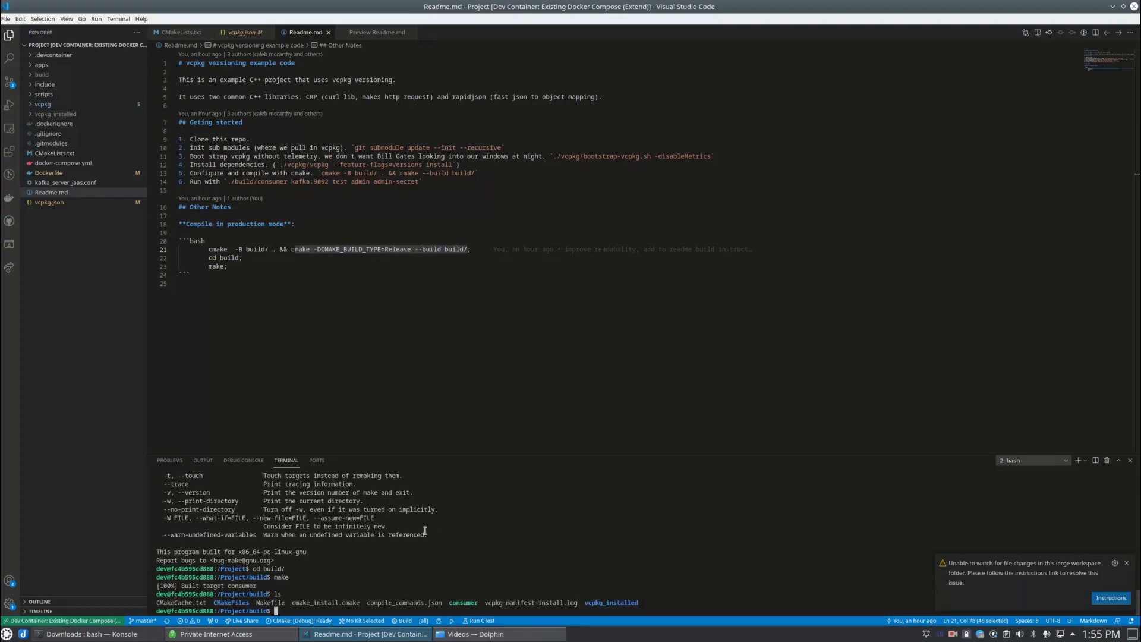
pyautogui.click(195, 240)
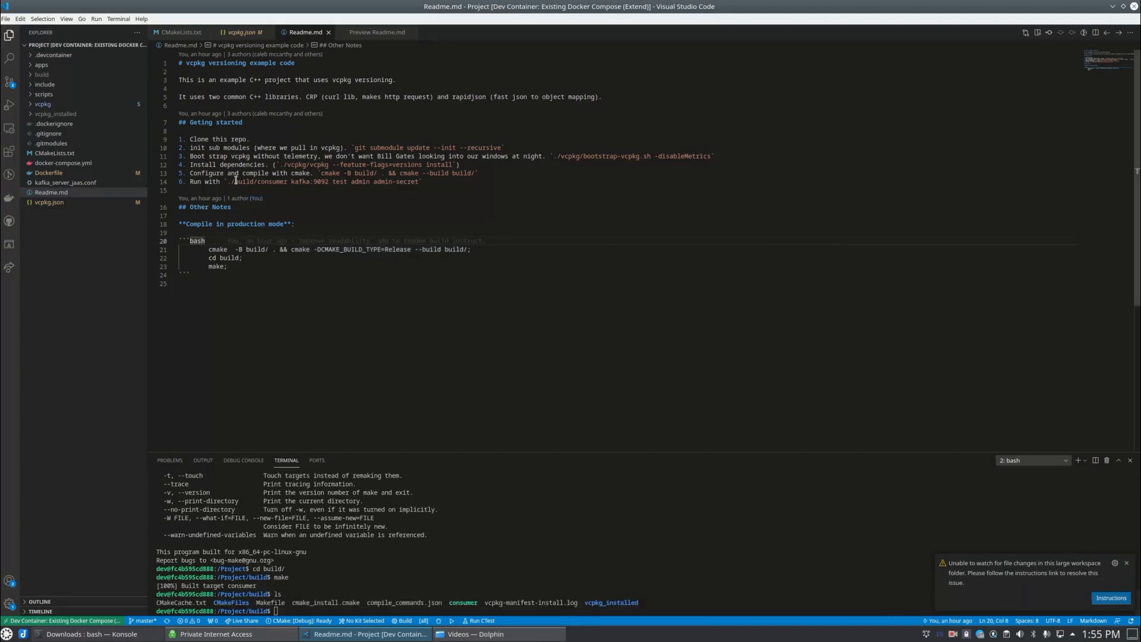
pyautogui.moveTo(232, 182); pyautogui.dragTo(419, 182)
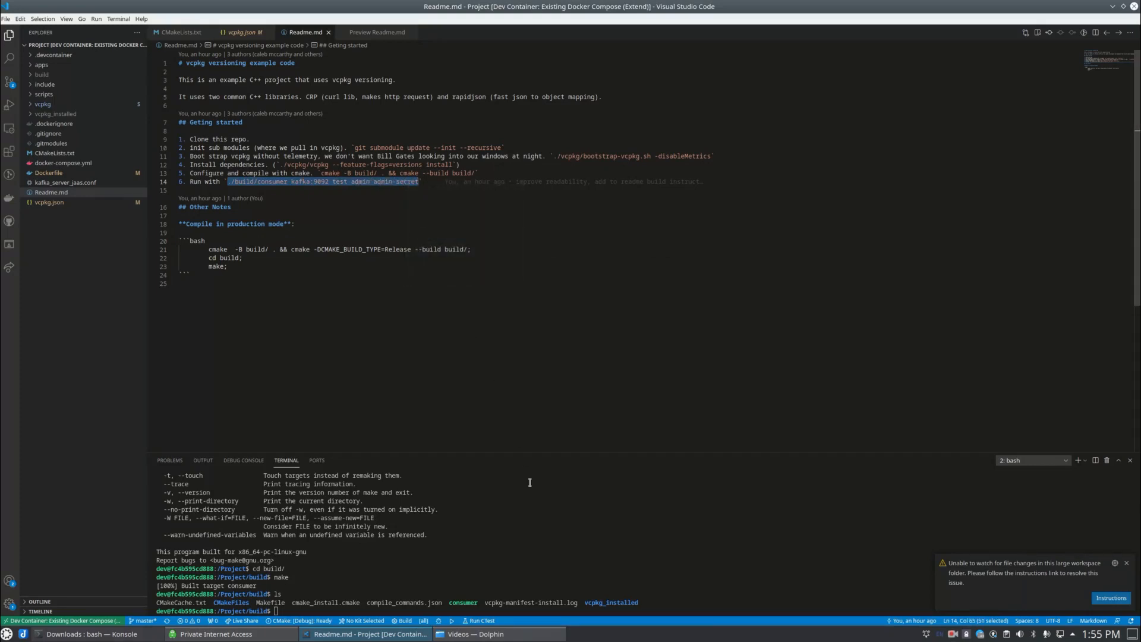
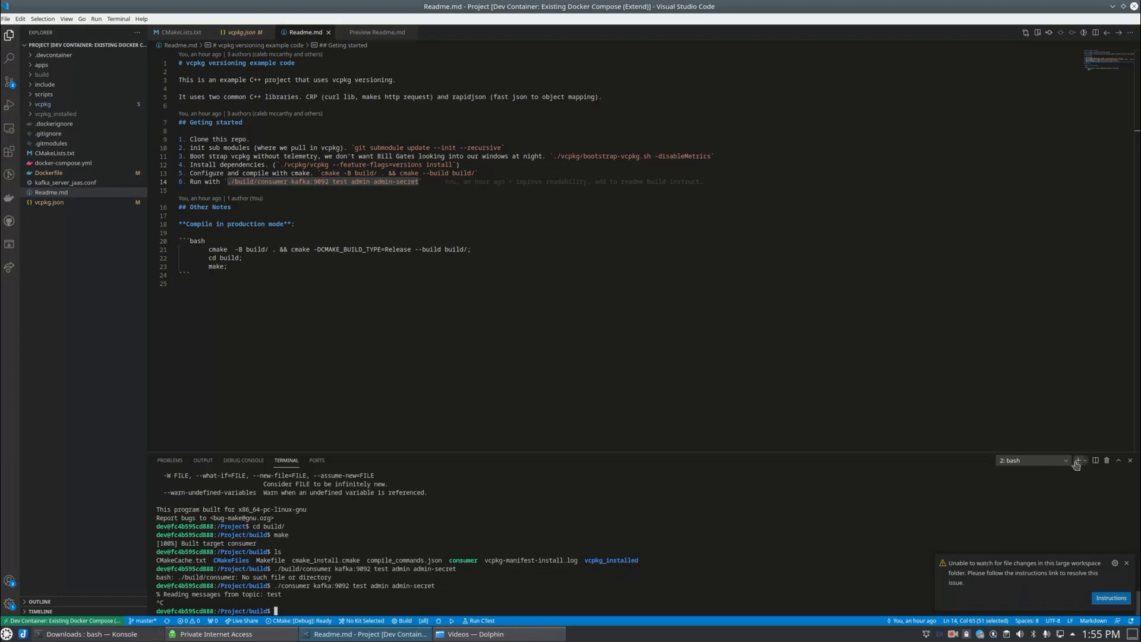
# - Split the terminal beside the consumer, move to the scripts folder and expand scripts in the Explorer
pyautogui.click(1083, 460)
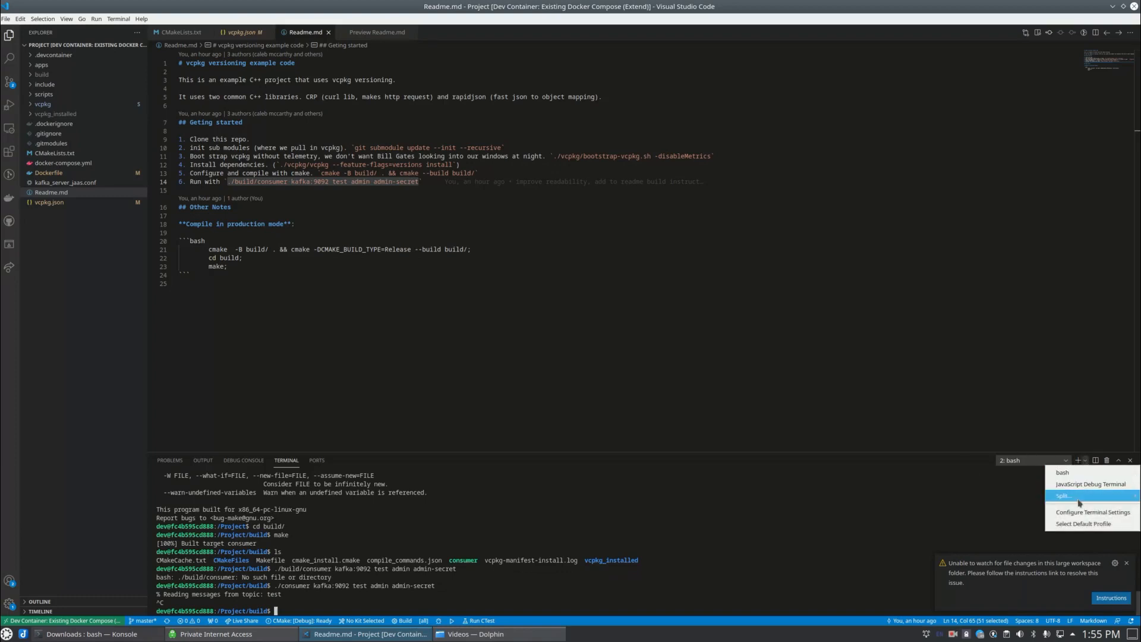
pyautogui.click(1062, 496)
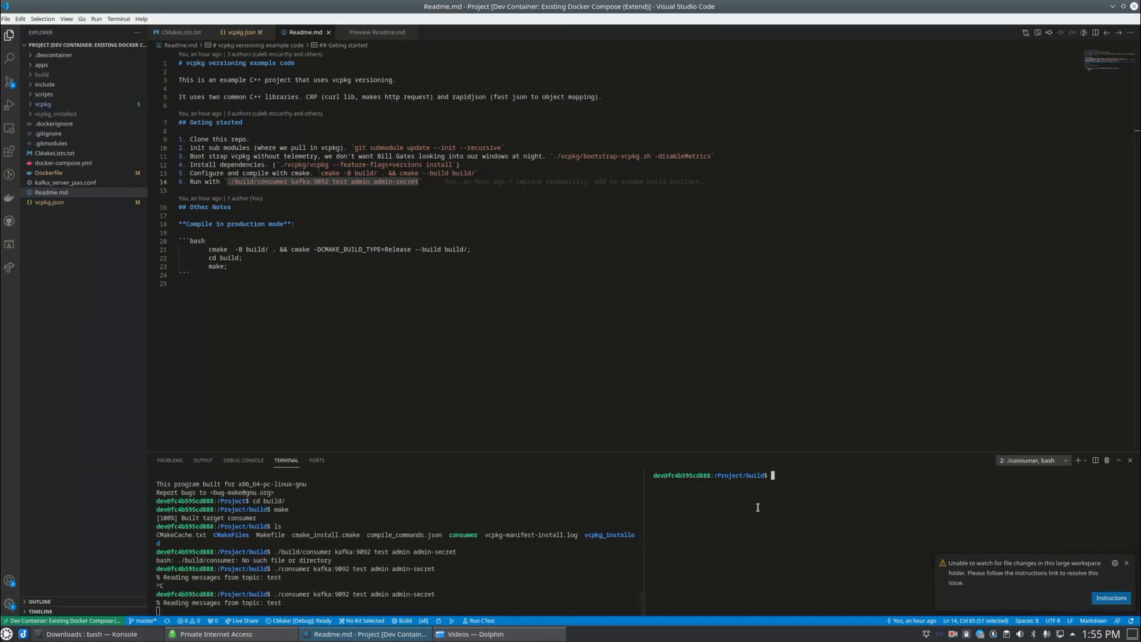
pyautogui.write('cd ..')
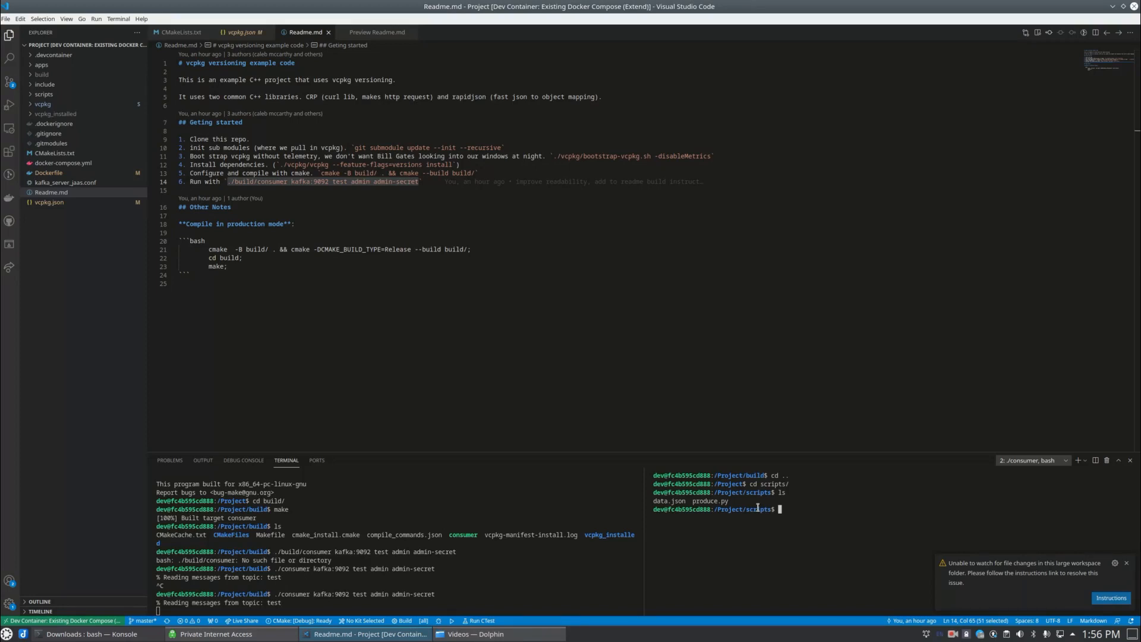
pyautogui.click(43, 94)
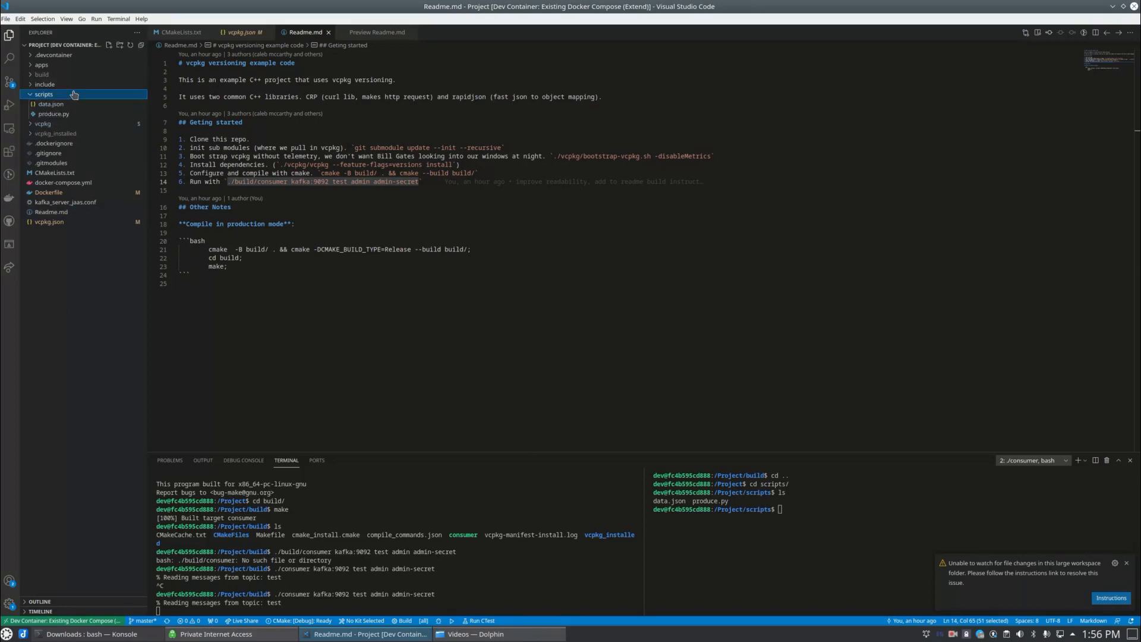
# - Review the producer script produce.py, then bring up the consumer source main.cpp from apps
pyautogui.click(53, 113)
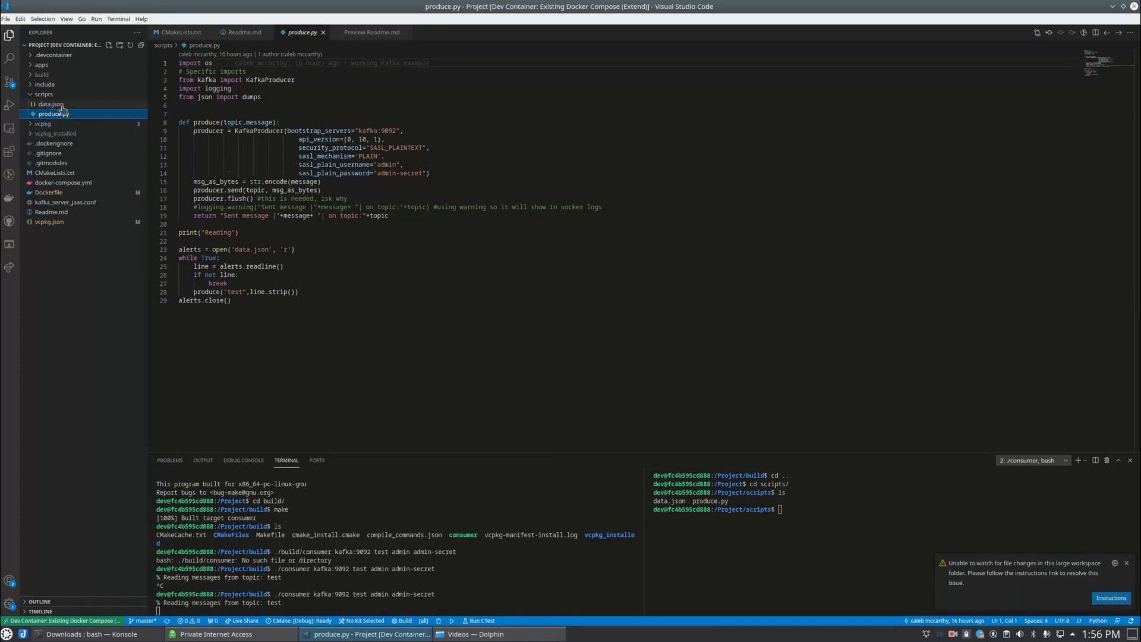
pyautogui.moveTo(52, 113)
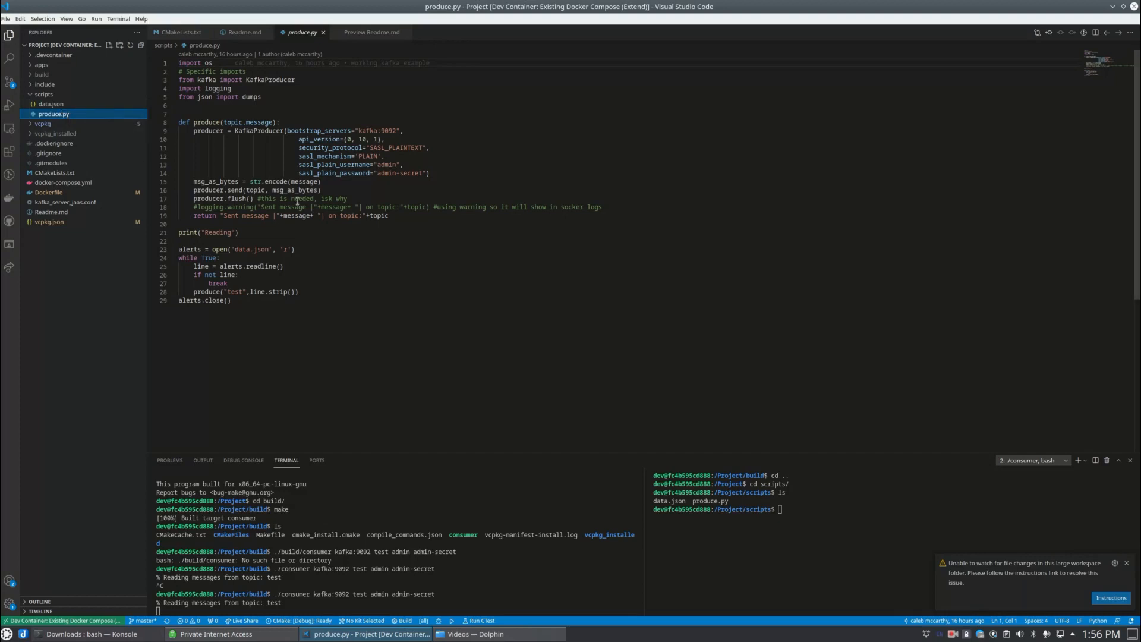
pyautogui.moveTo(101, 123)
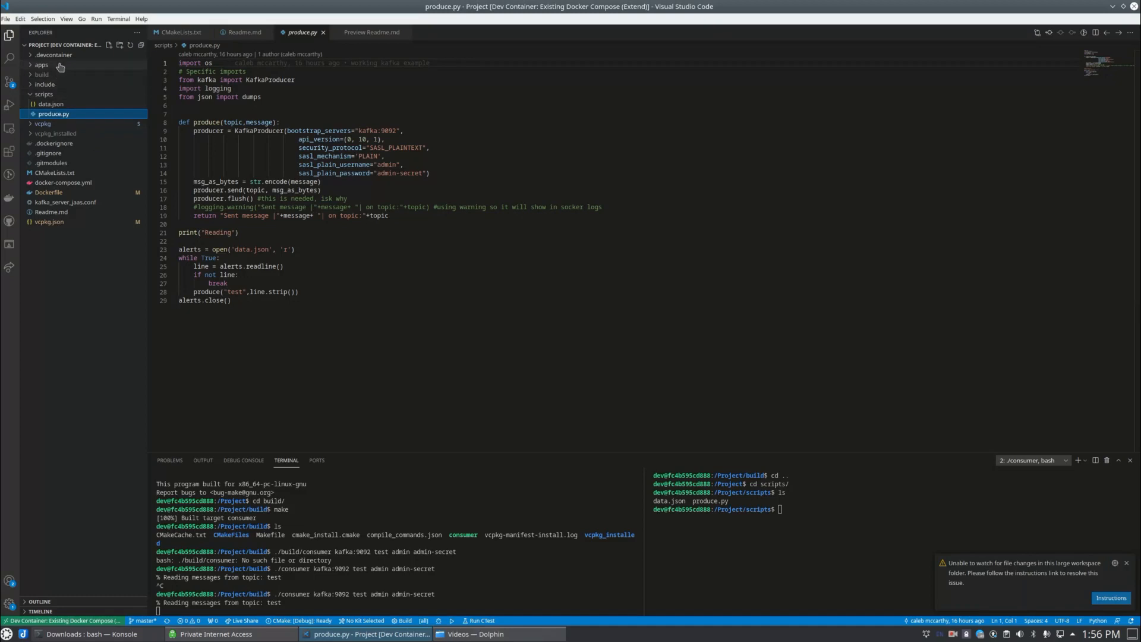
pyautogui.click(51, 74)
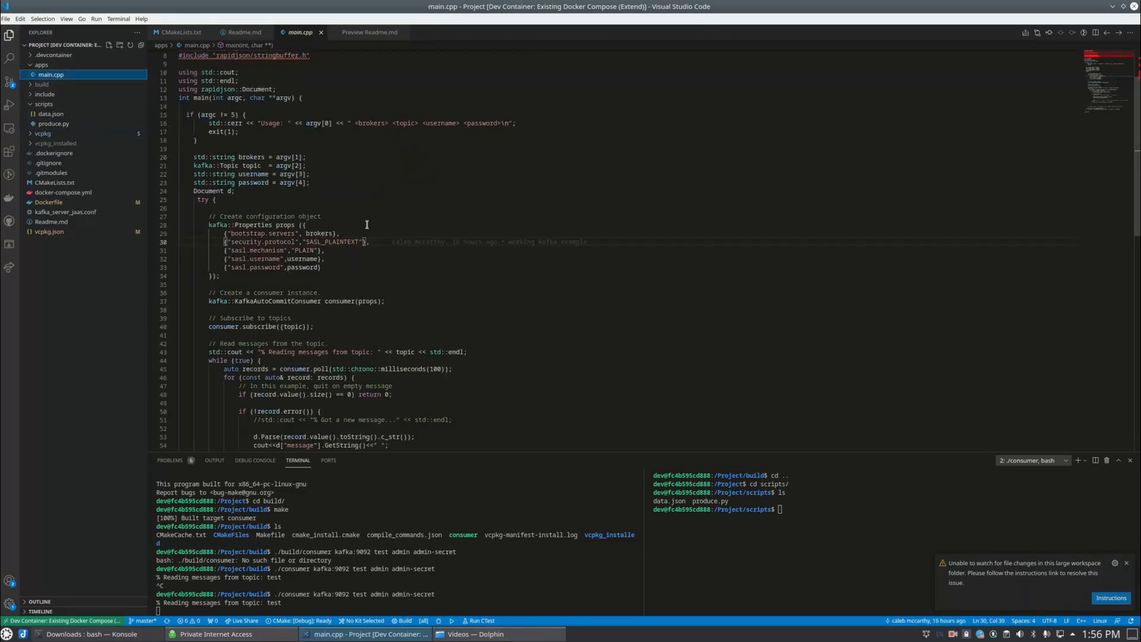
pyautogui.scroll(-3)
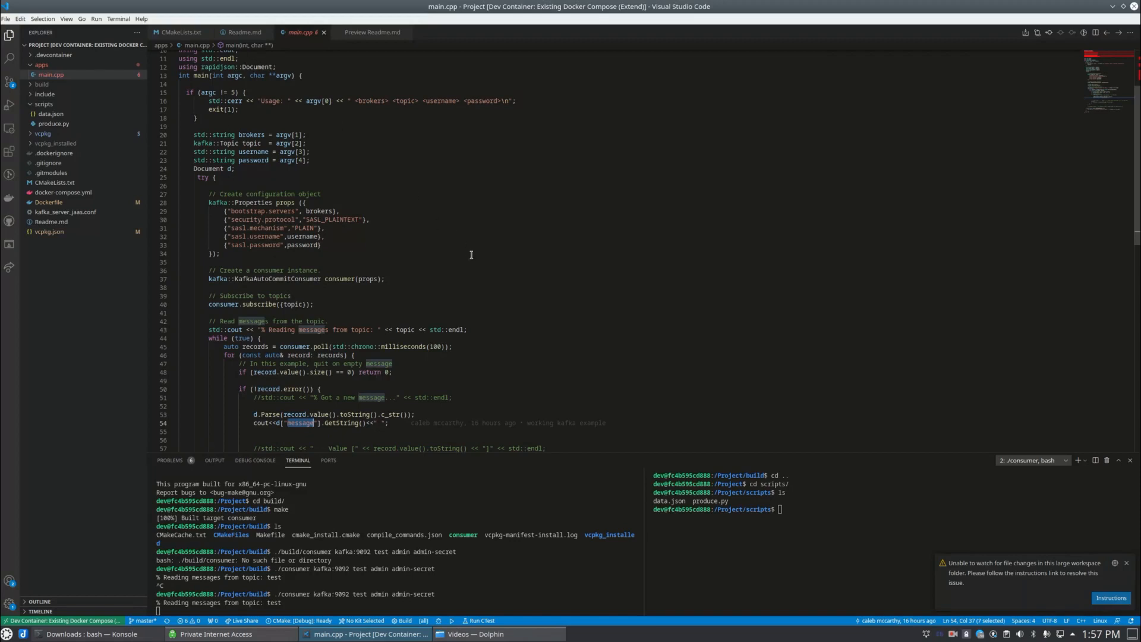
pyautogui.moveTo(517, 395)
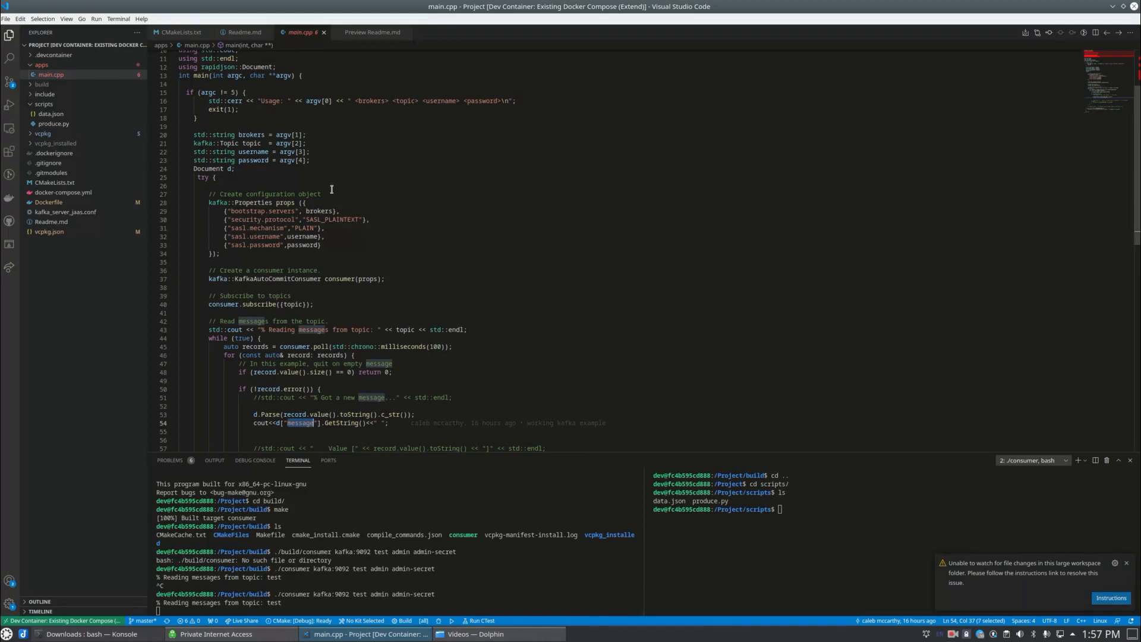
pyautogui.scroll(-3)
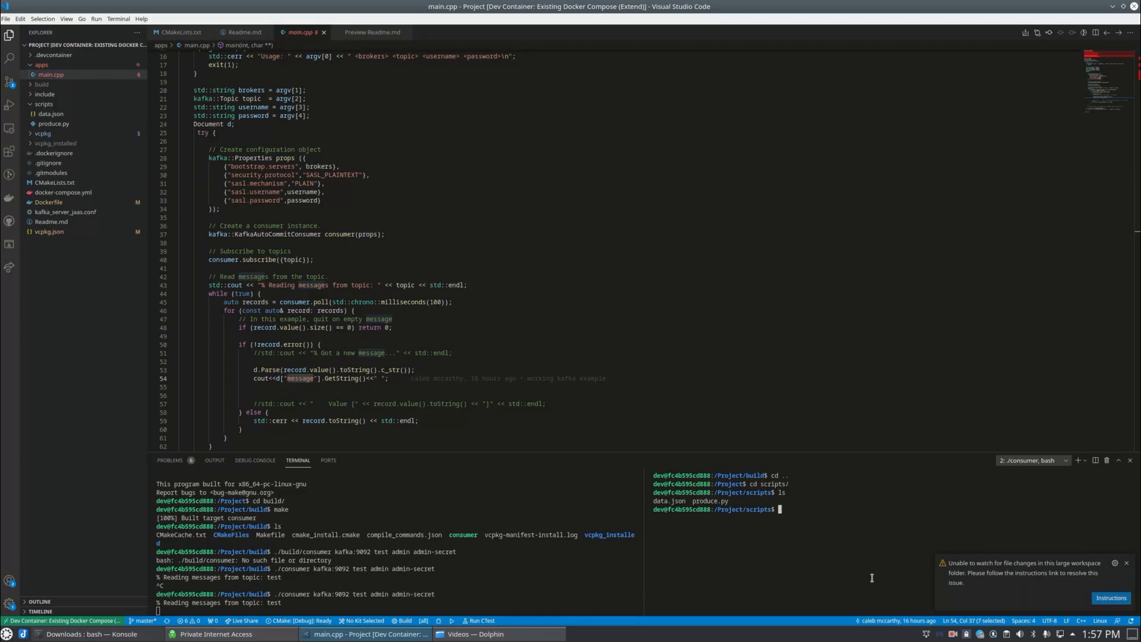
# - Run python3 produce.py in the right terminal so the consumer prints the received message
pyautogui.write('python3')
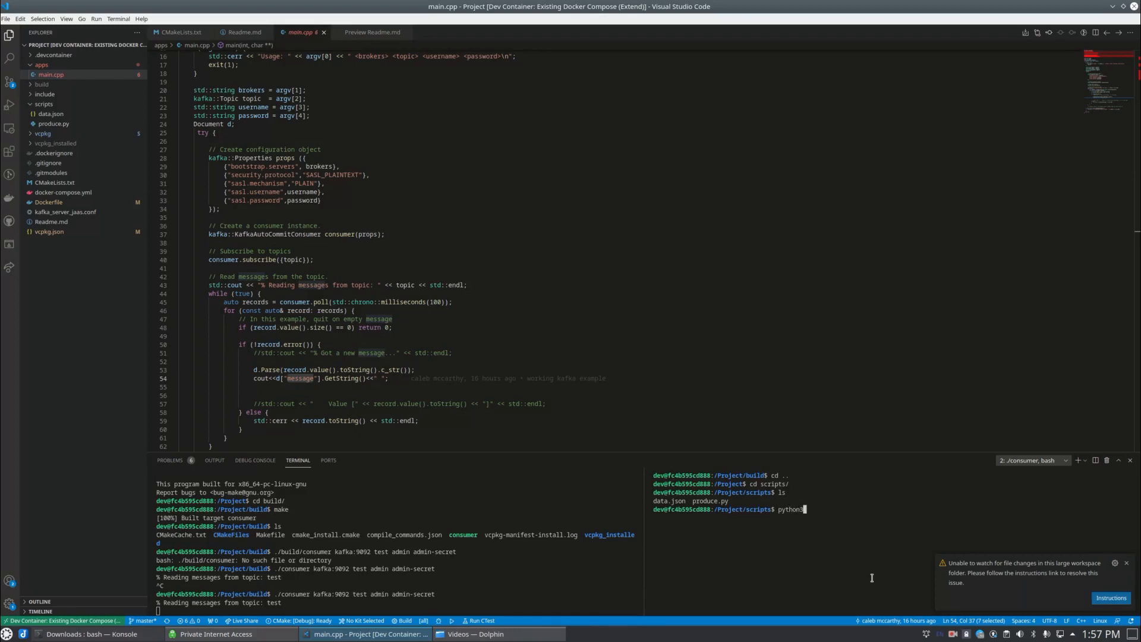
pyautogui.write('produce.py')
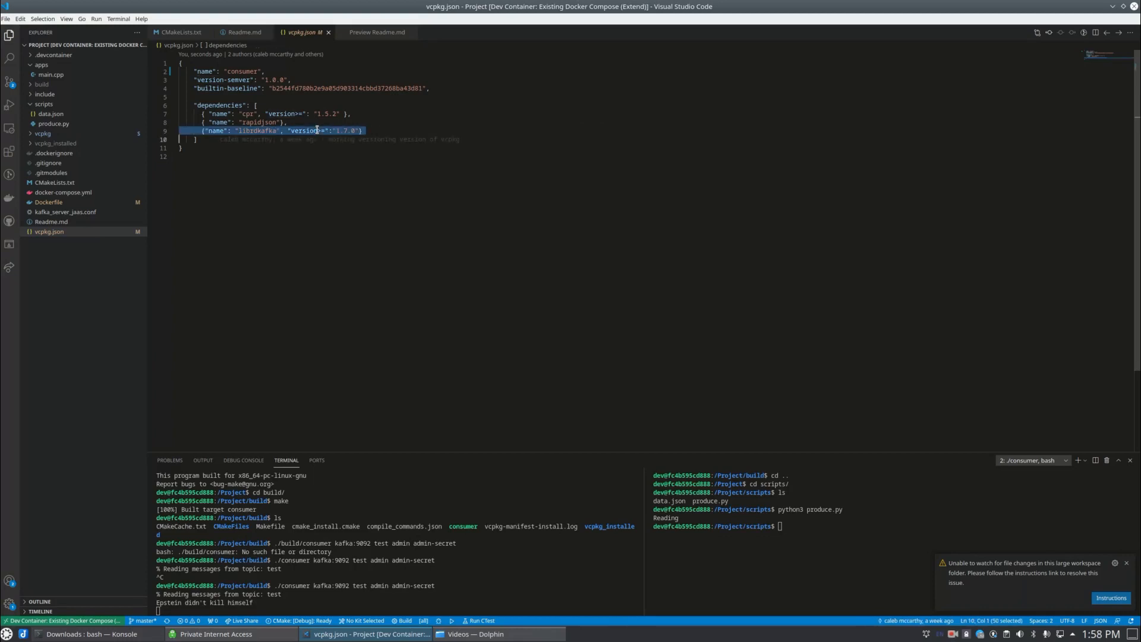
pyautogui.moveTo(386, 165)
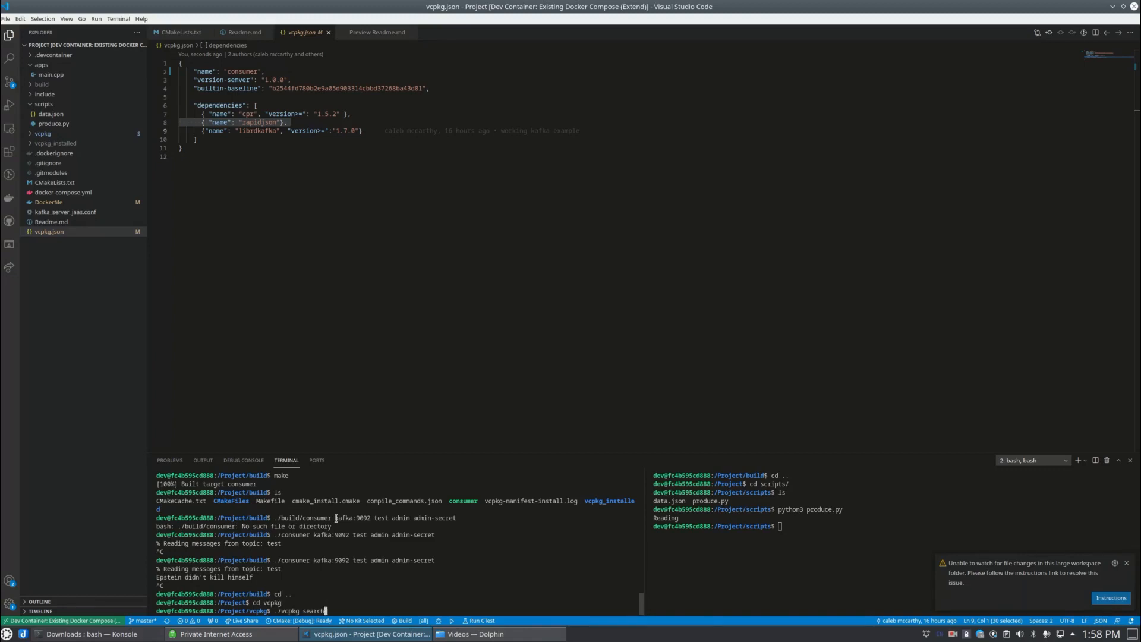
# - Search vcpkg for rapidjson from the vcpkg folder to list its available port version
pyautogui.write('rapidjson')
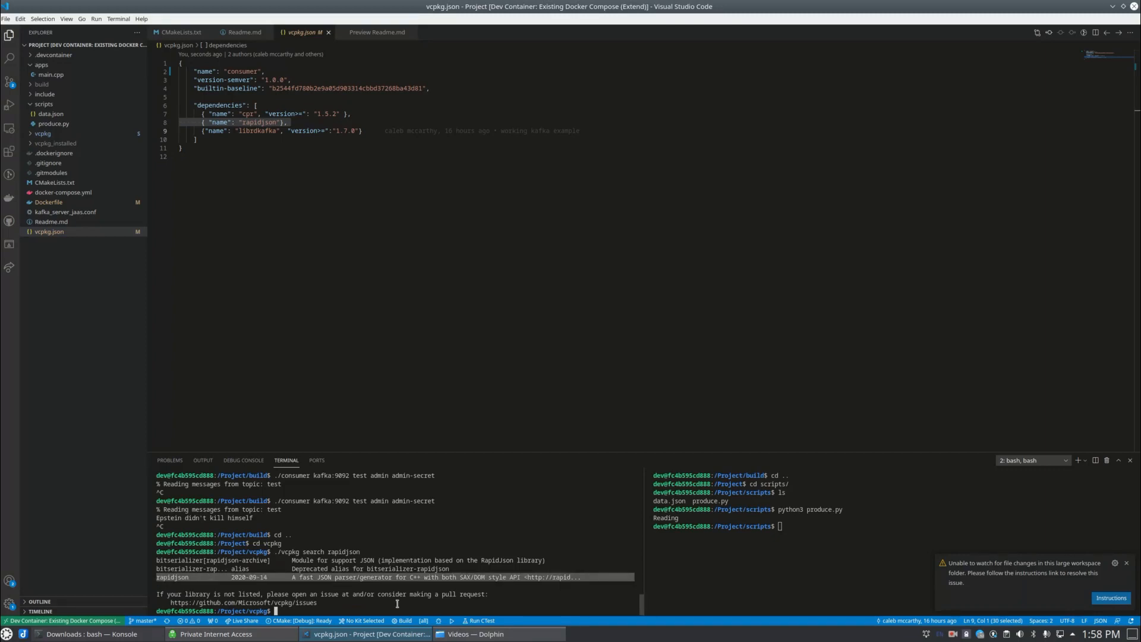
# - Run a ./vcpkg search to compare the listed librdkafka 1.7.0 with the vcpkg.json requirement
pyautogui.write('./vcpkg search rapidjso')
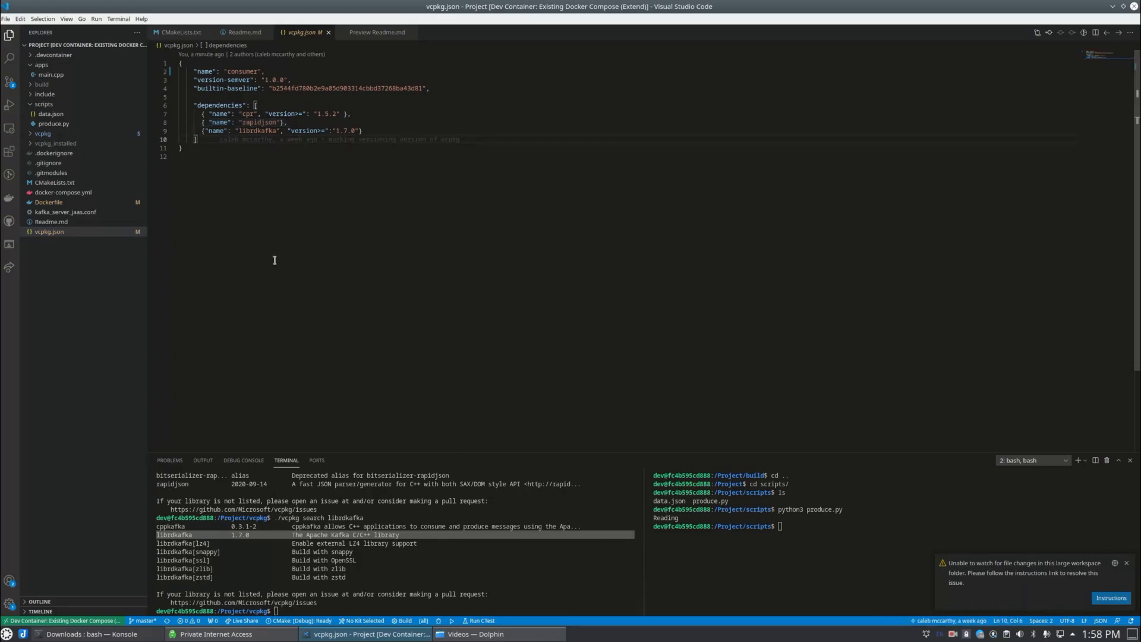
pyautogui.moveTo(253, 230)
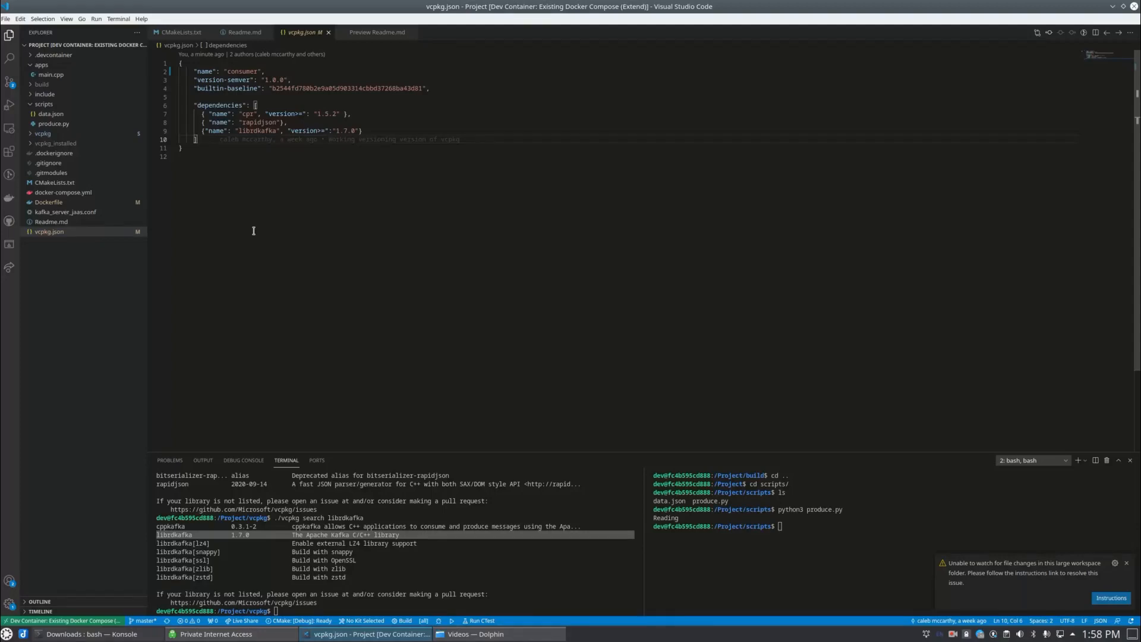
pyautogui.moveTo(254, 145)
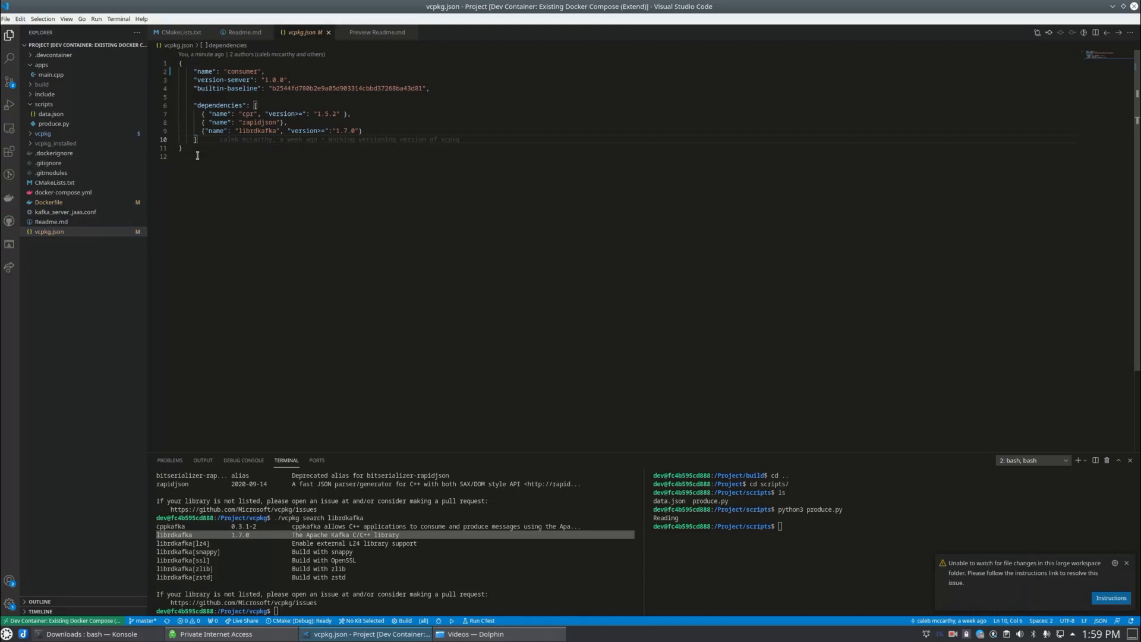
pyautogui.moveTo(195, 155)
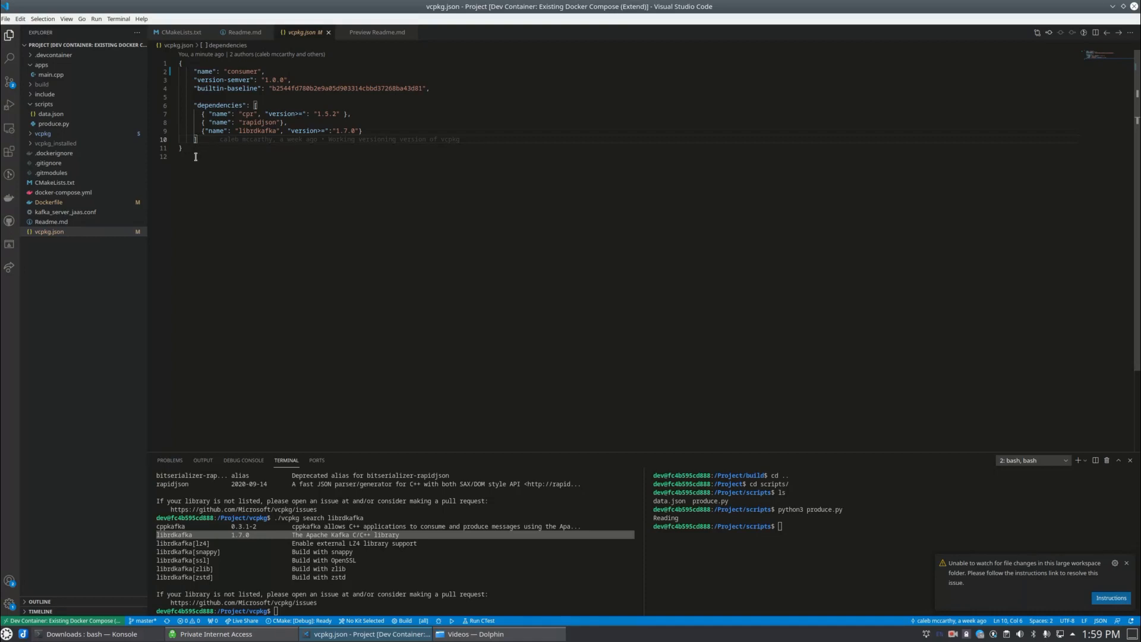